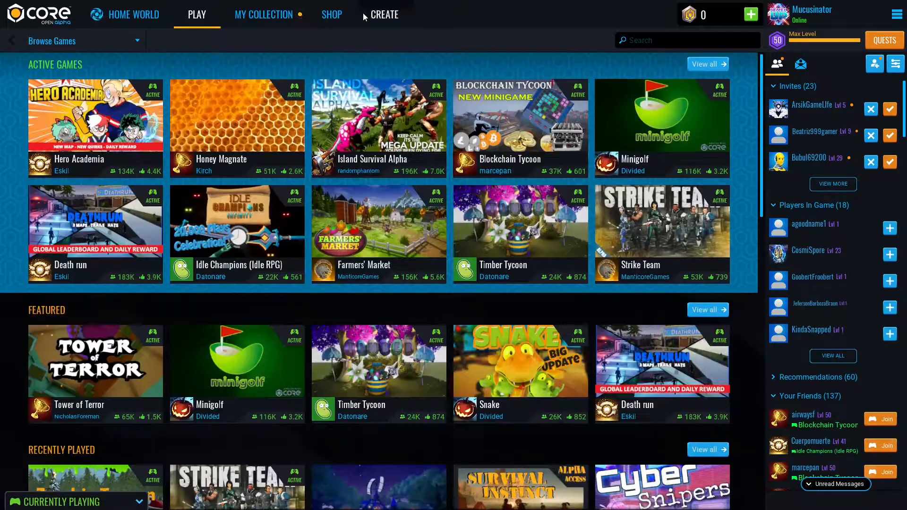
# Start a new project from the third-person Team Deathmatch framework.
pyautogui.click(383, 14)
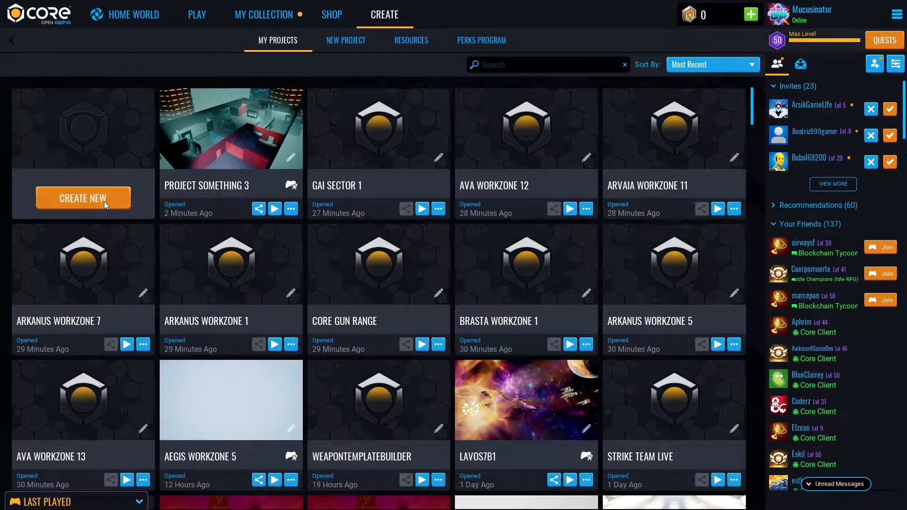
pyautogui.click(346, 40)
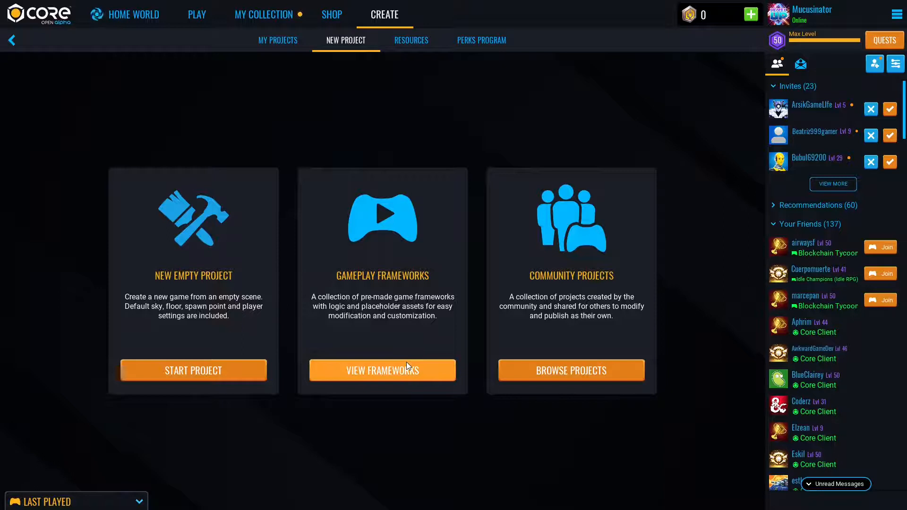
pyautogui.click(382, 371)
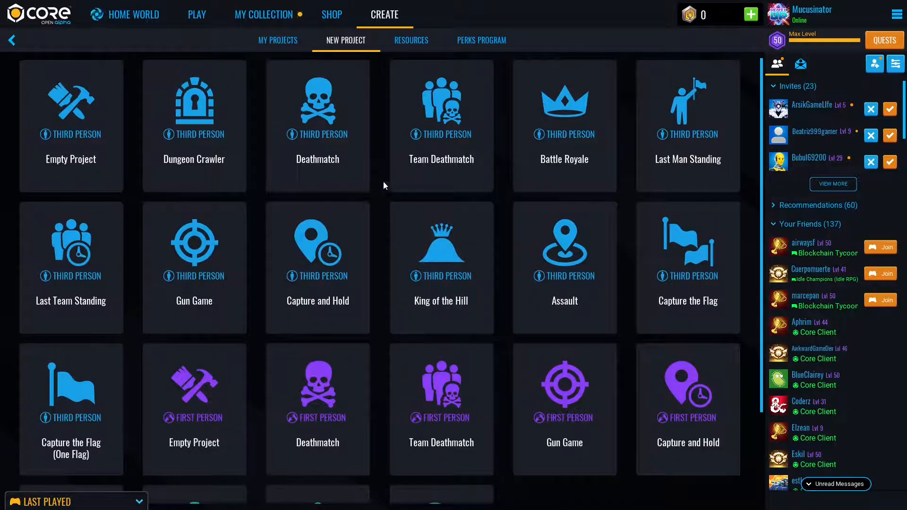
pyautogui.moveTo(450, 183)
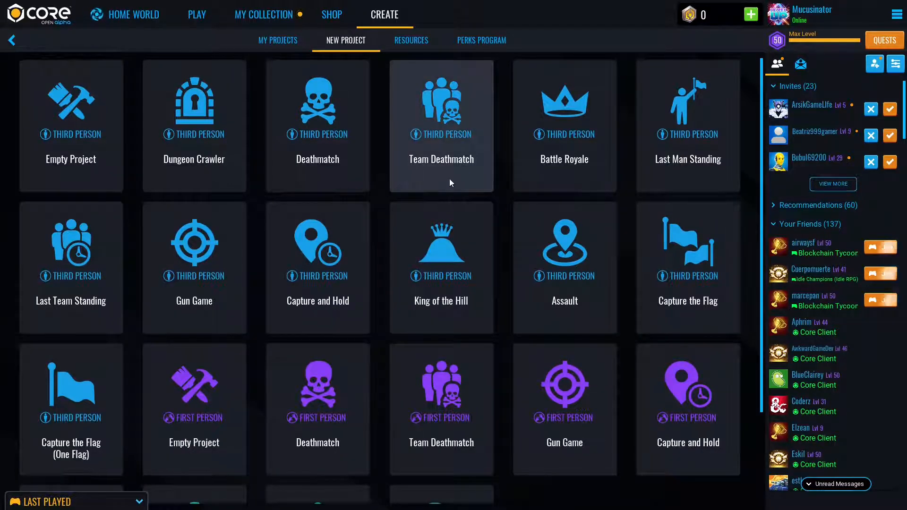
pyautogui.click(441, 118)
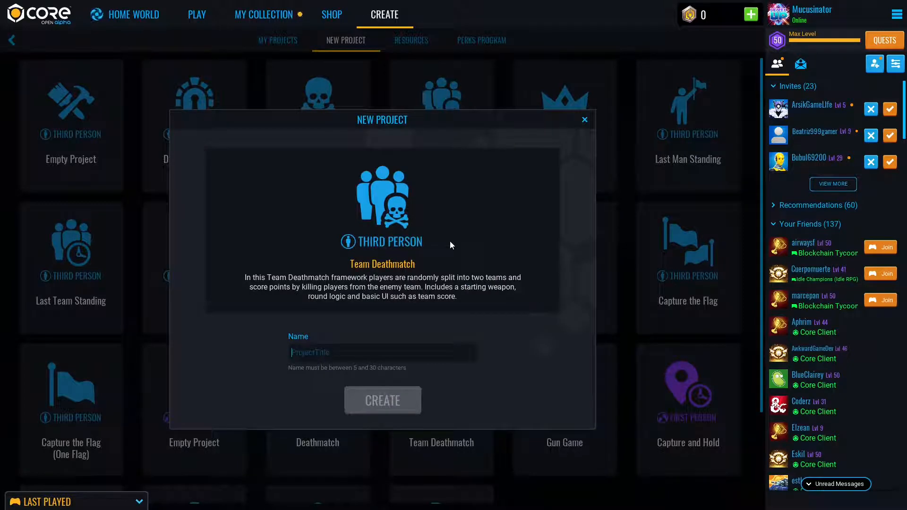
# Name the project 'Project Something 4' and create it.
pyautogui.write('Project Something 4')
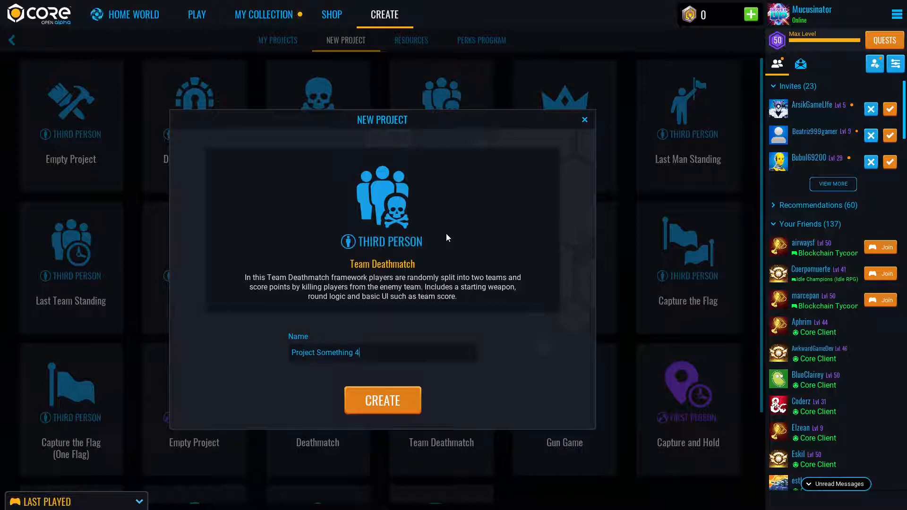
pyautogui.moveTo(402, 386)
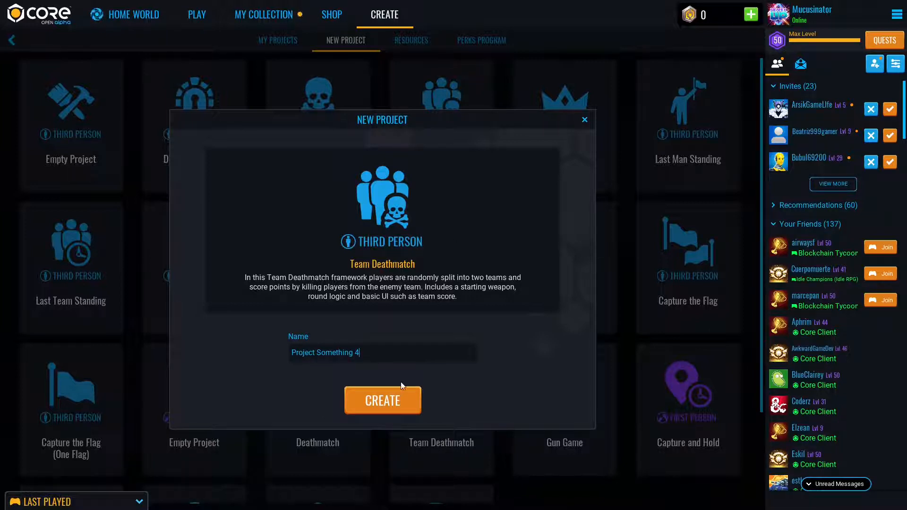
pyautogui.click(383, 401)
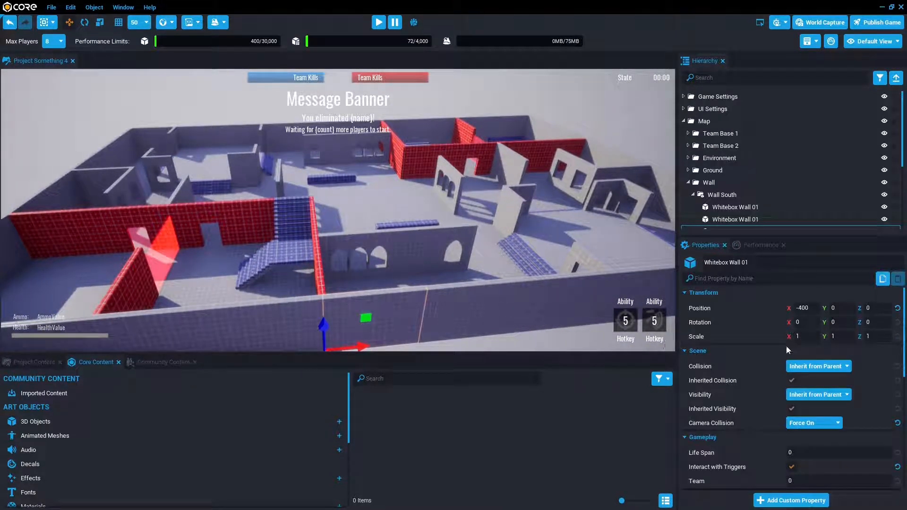
pyautogui.moveTo(743, 195)
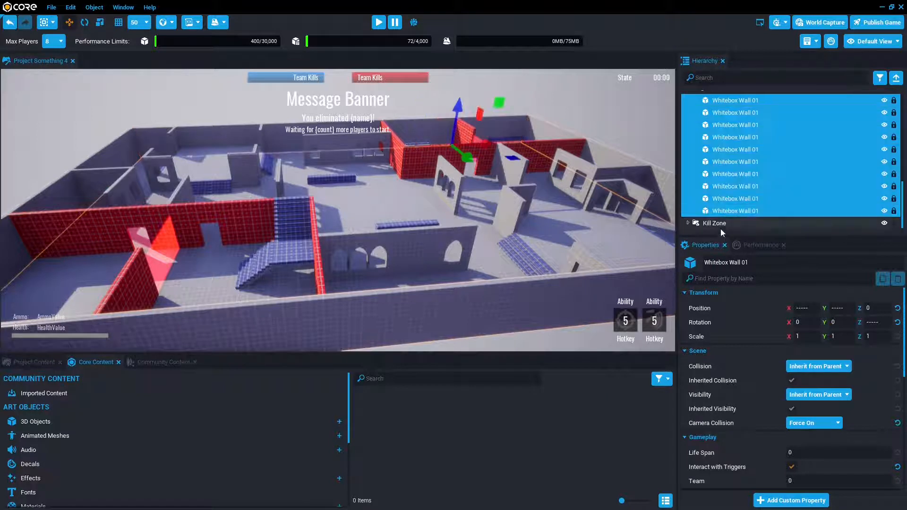
# Set both inner wall faces to the Concrete Panels 02 material.
pyautogui.scroll(-3)
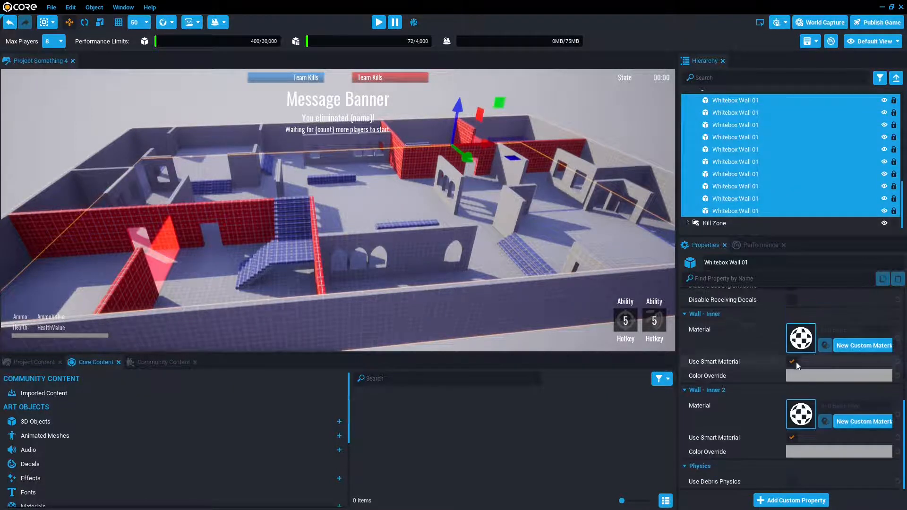
pyautogui.click(802, 338)
pyautogui.write('conc')
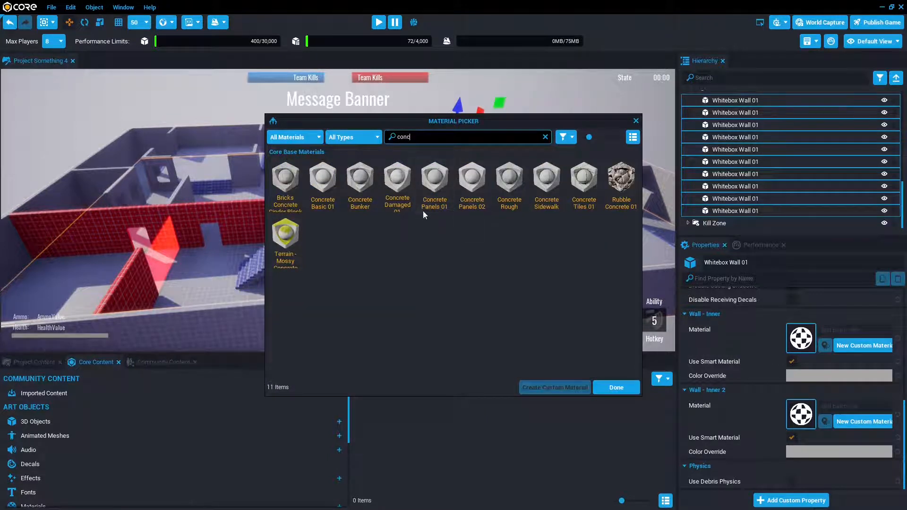
pyautogui.click(435, 178)
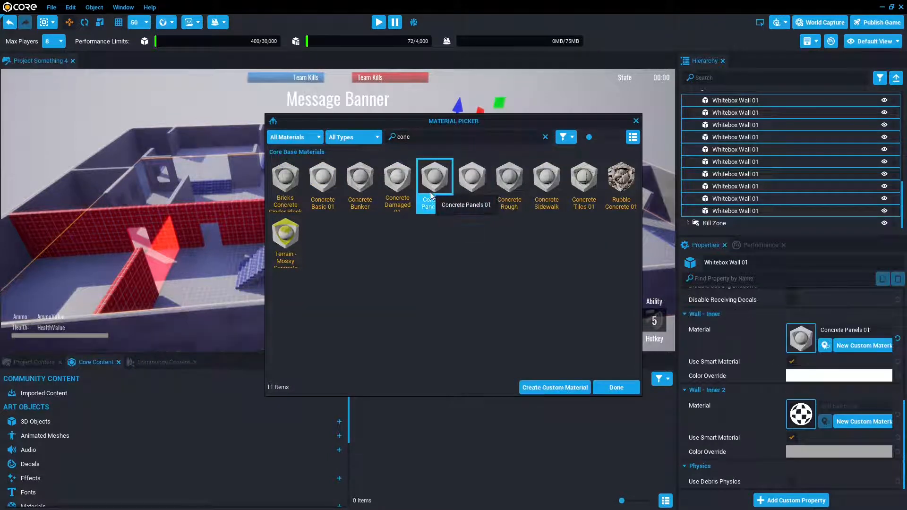
pyautogui.click(616, 387)
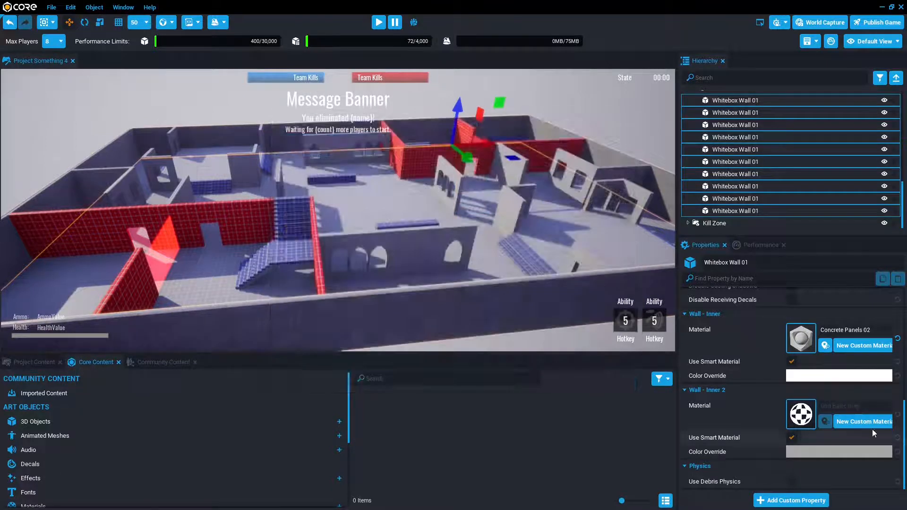
pyautogui.click(801, 415)
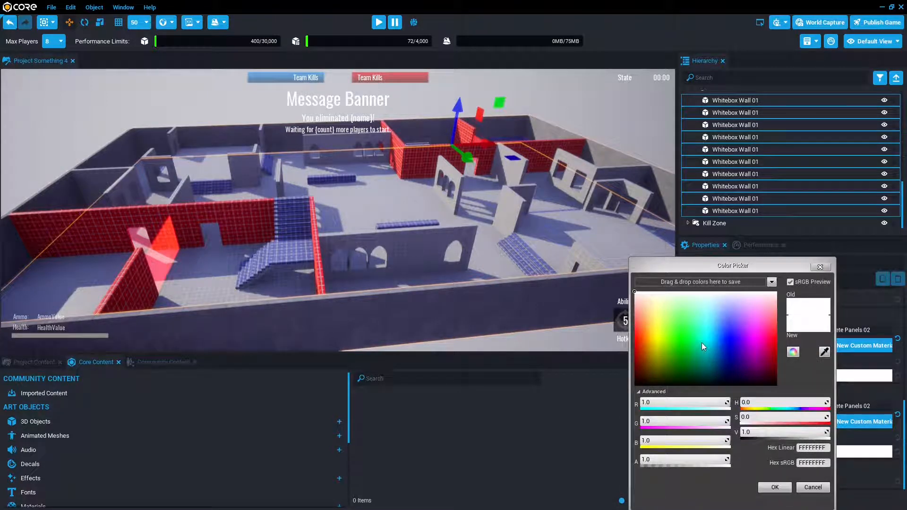
# Tint the inner faces green, copying the colour override to the second face.
pyautogui.click(673, 351)
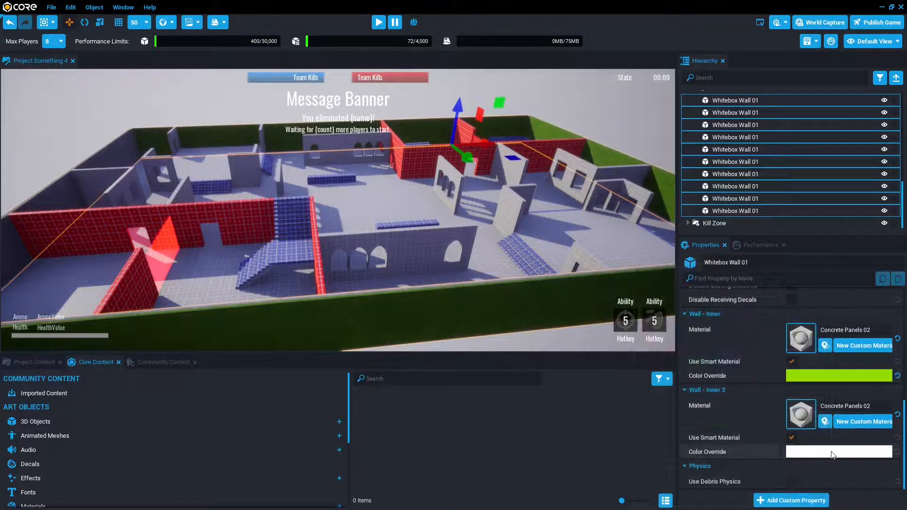
pyautogui.rightClick(837, 452)
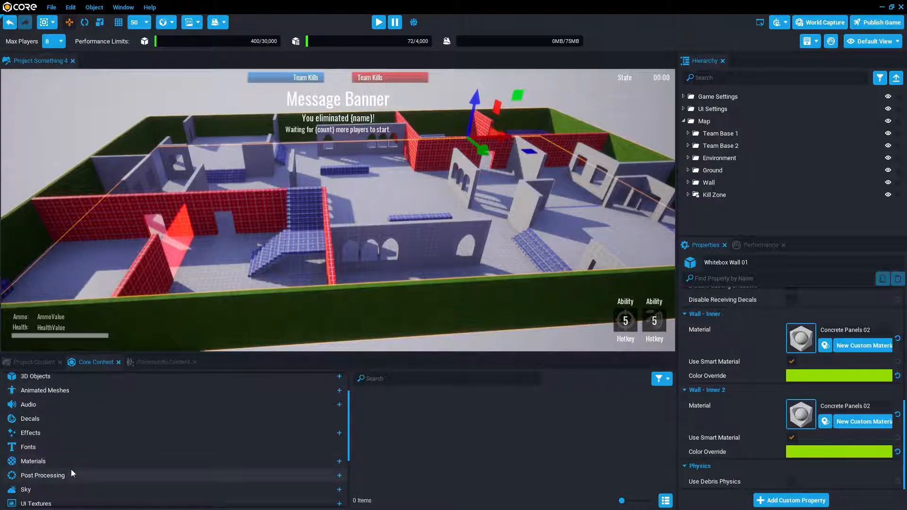
# Make a Custom Concrete Bunker copy of the Concrete Bunker material and open it.
pyautogui.click(33, 461)
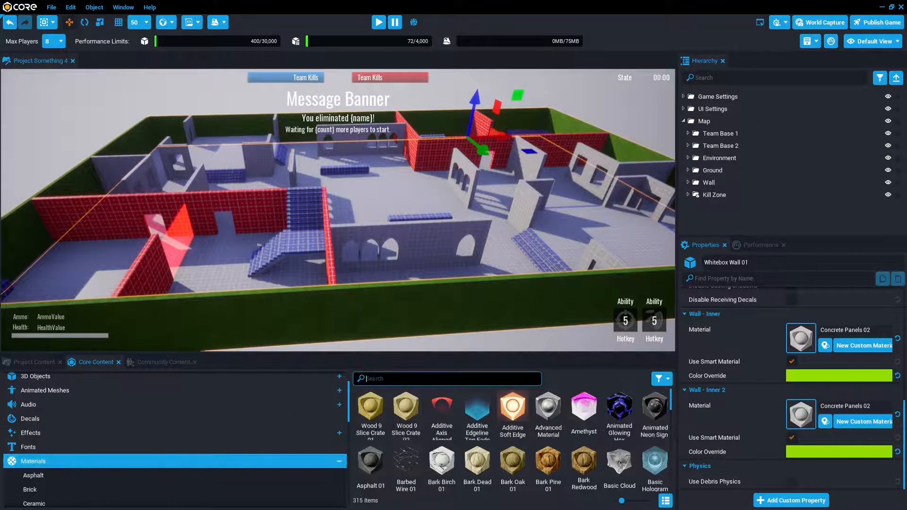
pyautogui.write('conc')
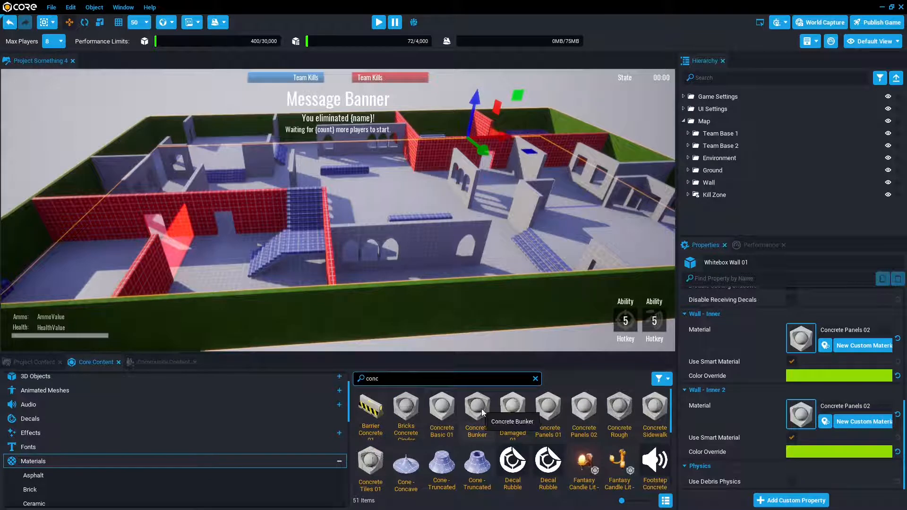
pyautogui.click(477, 408)
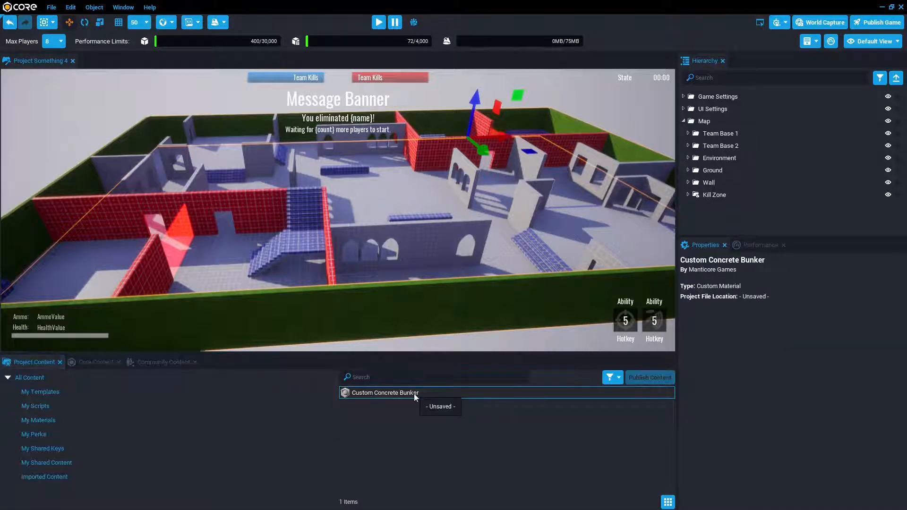
pyautogui.moveTo(32, 368)
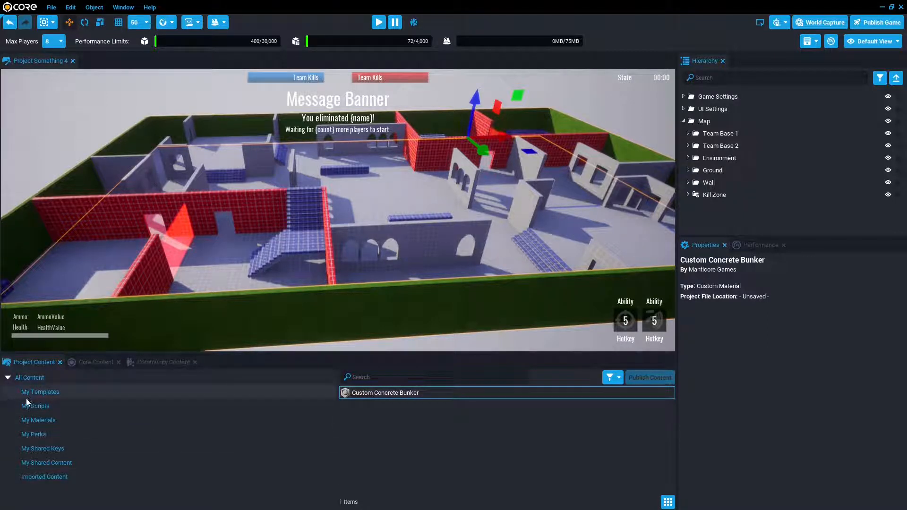
pyautogui.moveTo(145, 431)
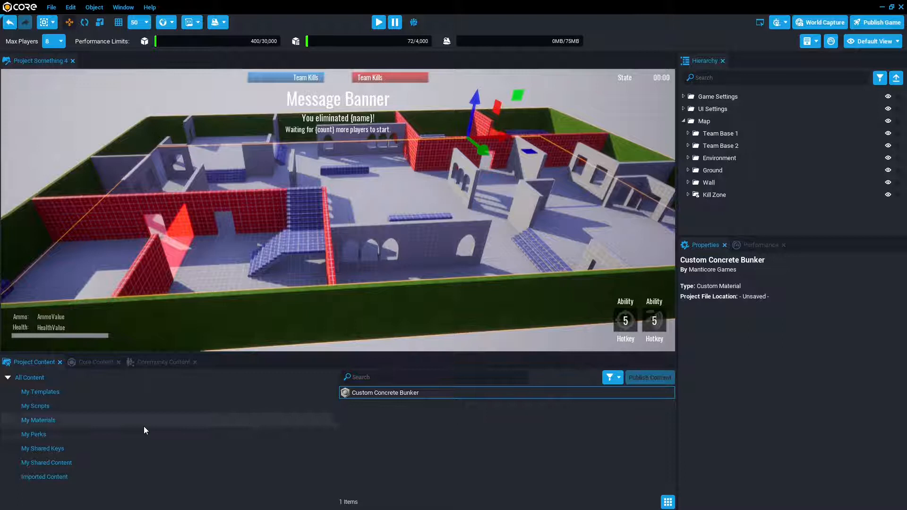
pyautogui.doubleClick(386, 392)
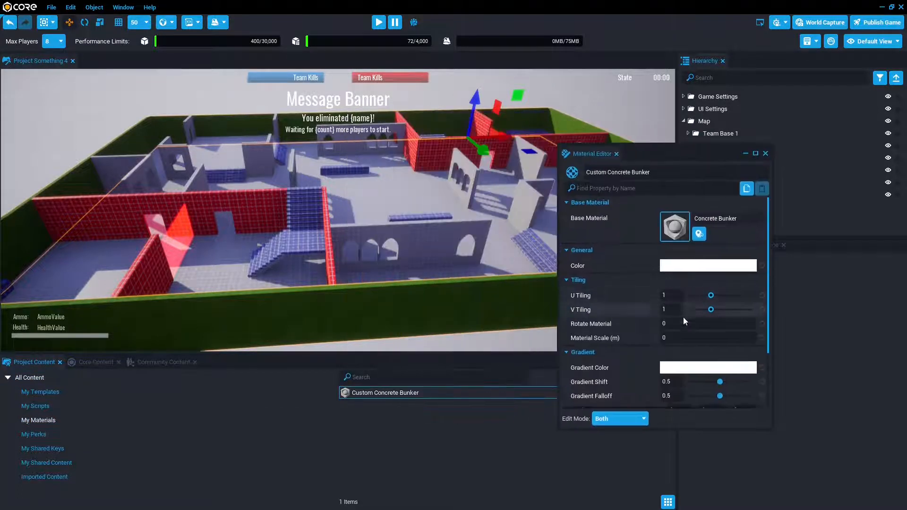
# Give the custom material a 45° rotation and a dark green colour.
pyautogui.click(708, 323)
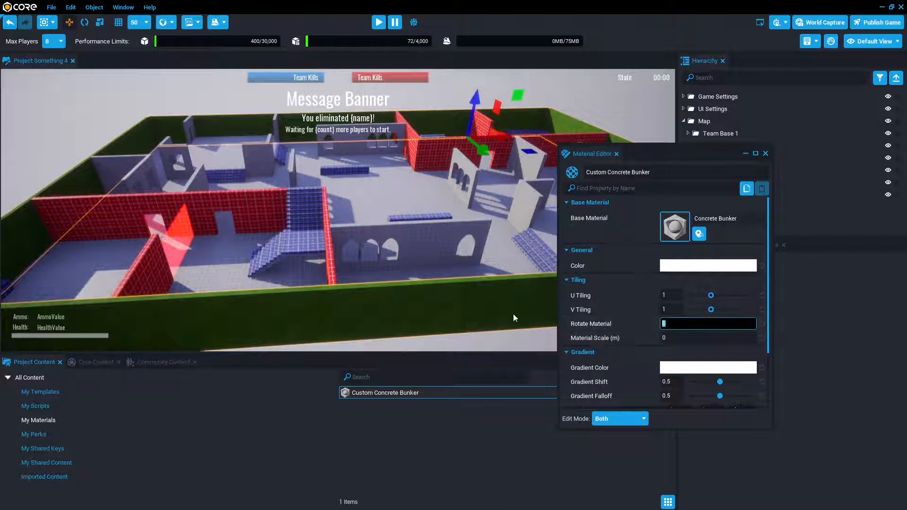
pyautogui.write('45')
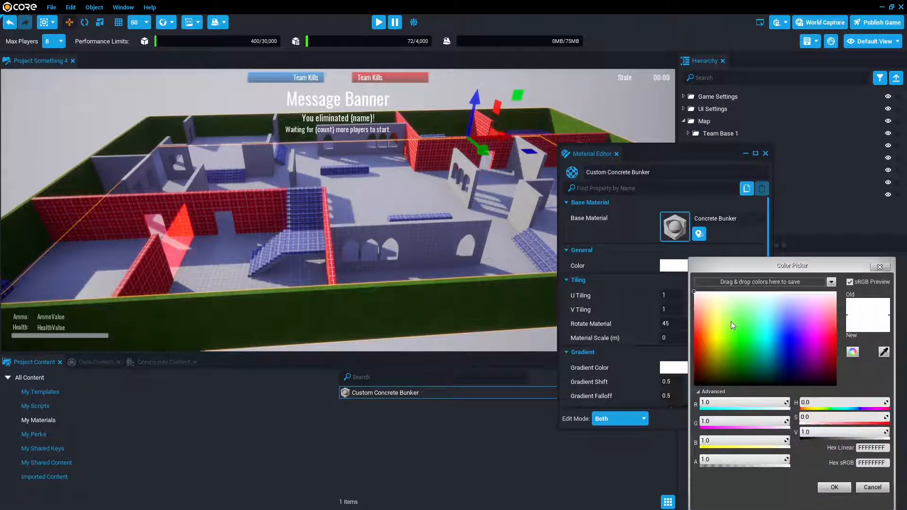
pyautogui.click(731, 378)
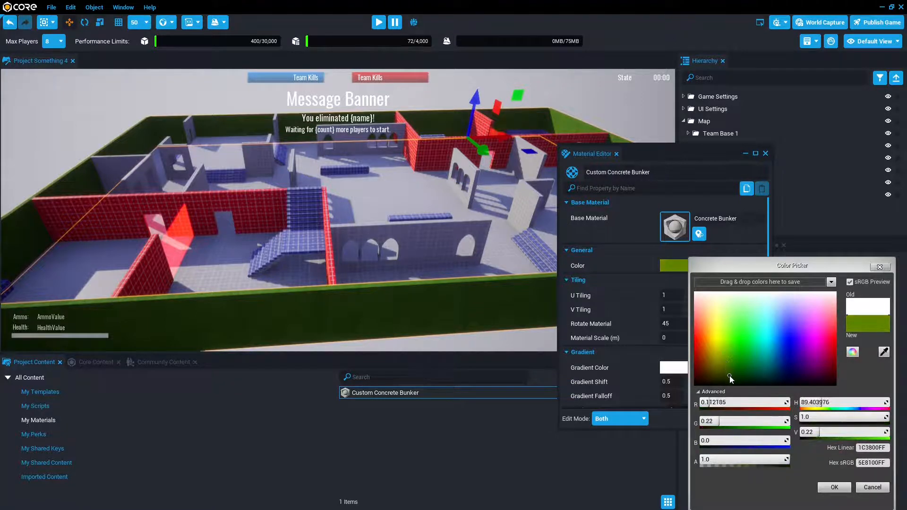
pyautogui.click(733, 345)
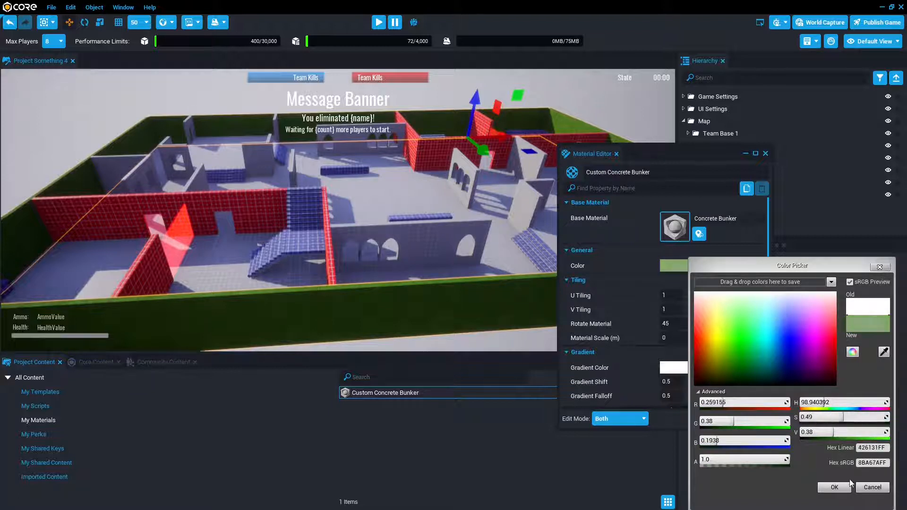
pyautogui.click(834, 487)
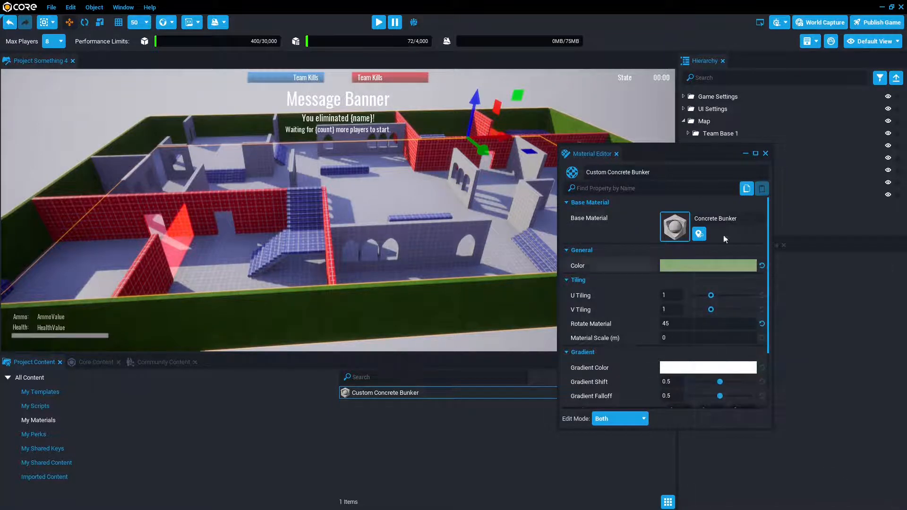
pyautogui.click(766, 153)
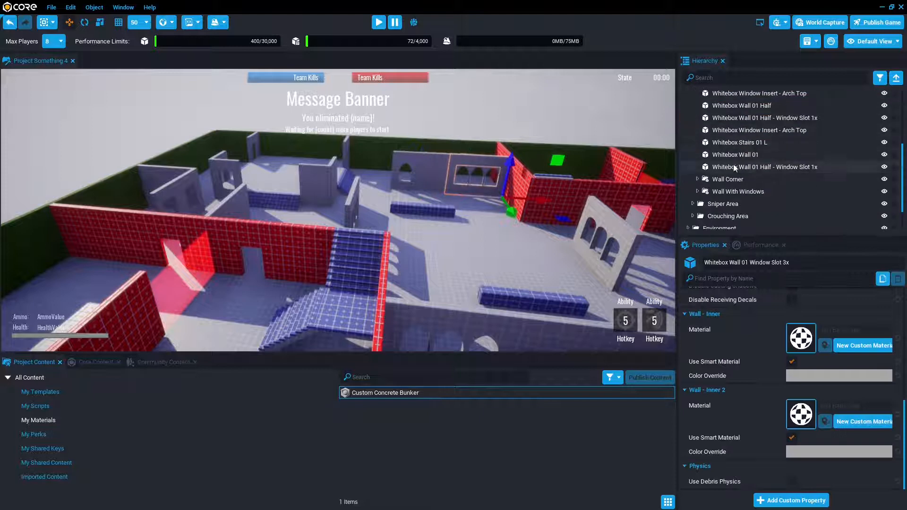
# Apply Custom Concrete Bunker to the multi-selected whitebox wall pieces of the first base.
pyautogui.click(765, 166)
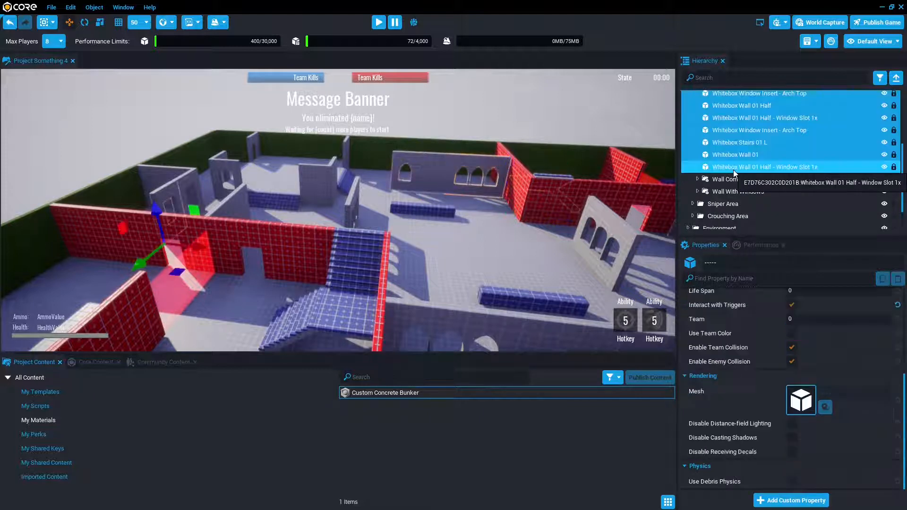
pyautogui.click(385, 392)
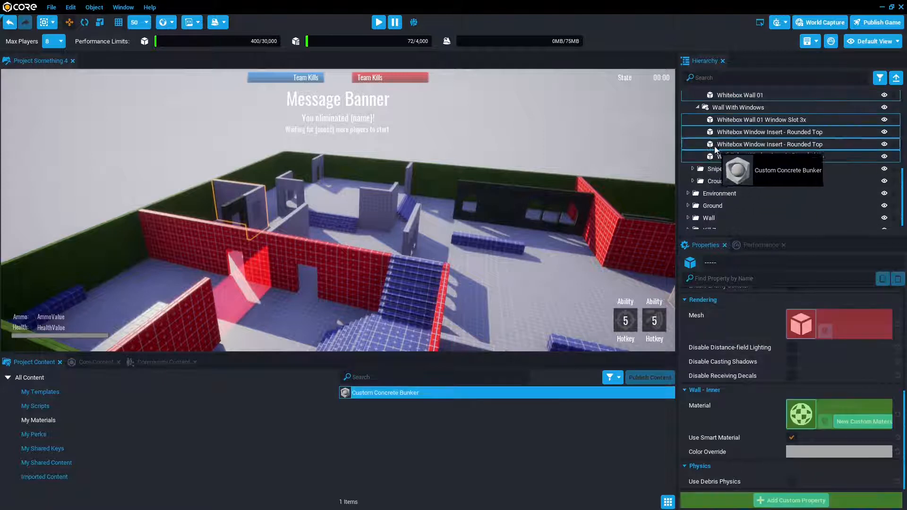
pyautogui.click(750, 165)
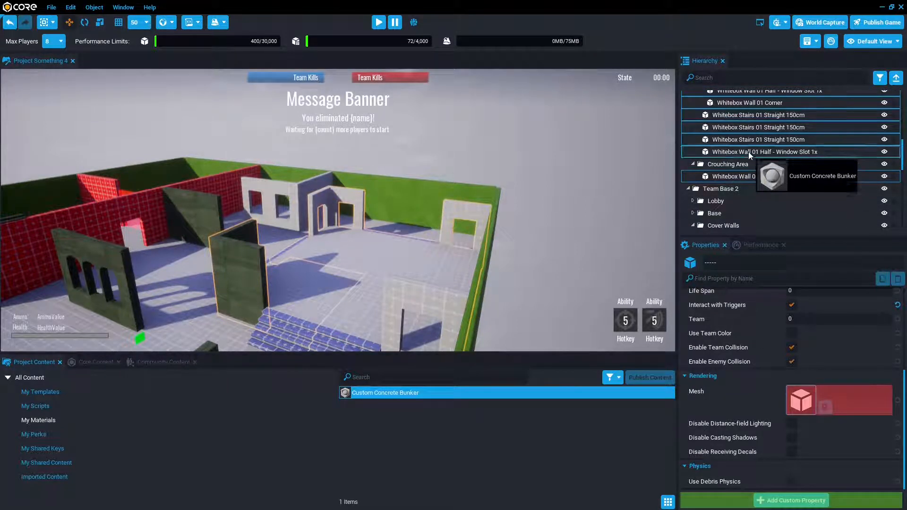
pyautogui.click(758, 166)
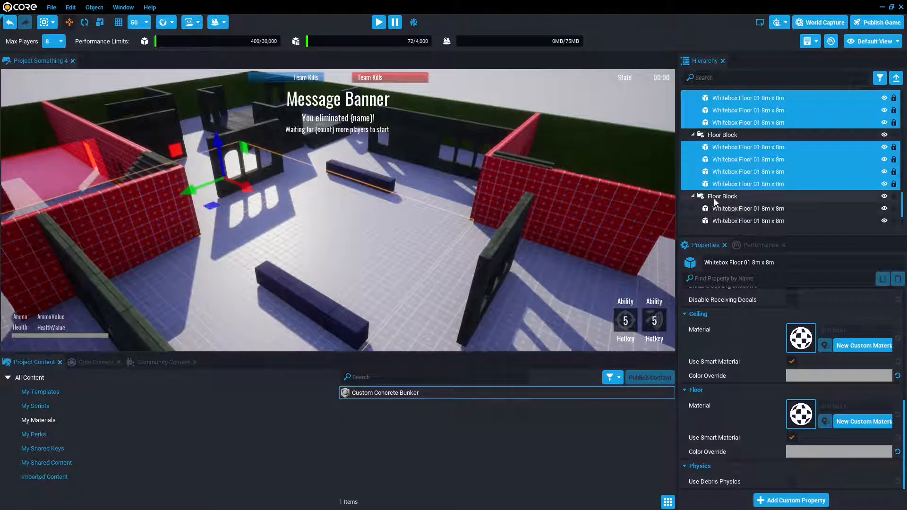
# Shift-select the Whitebox Floor 01 8m x 8m tiles under every floor block.
pyautogui.click(692, 197)
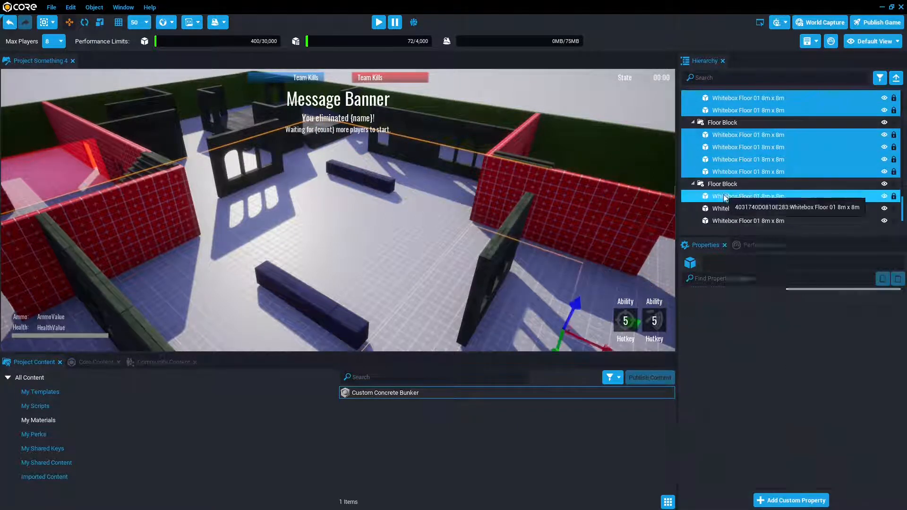
pyautogui.click(748, 196)
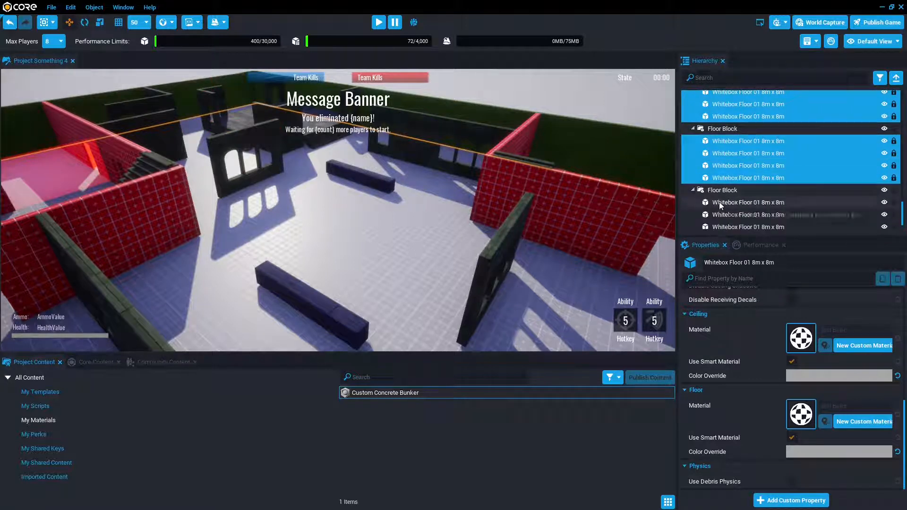
pyautogui.click(749, 202)
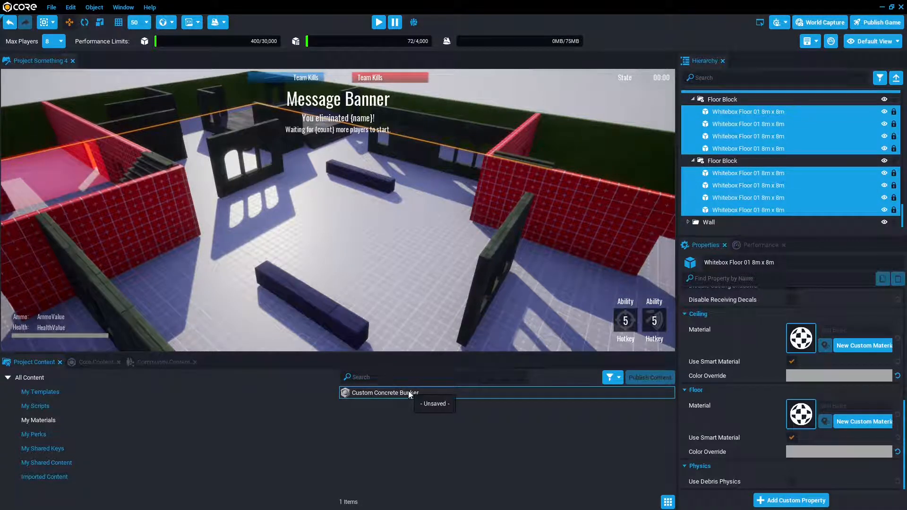
# Duplicate Custom Concrete Bunker and start rebasing the copy's material.
pyautogui.rightClick(401, 392)
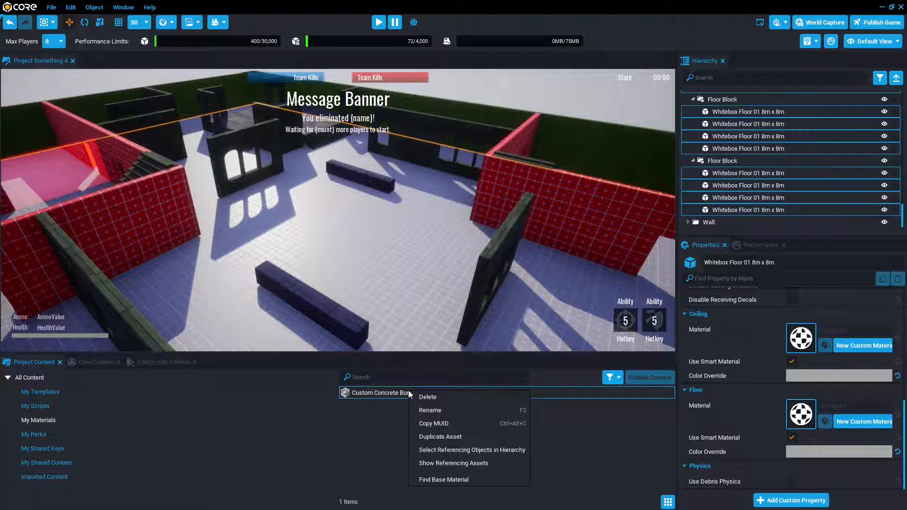
pyautogui.click(440, 437)
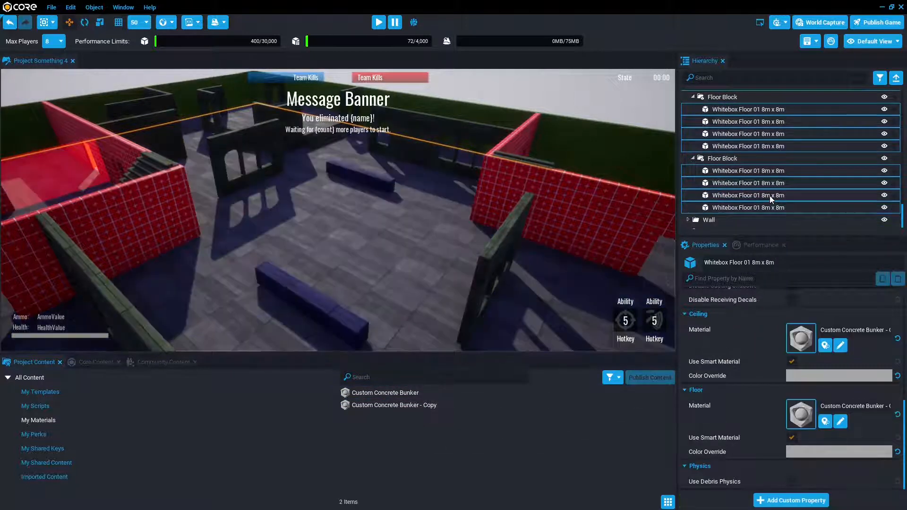
pyautogui.doubleClick(394, 404)
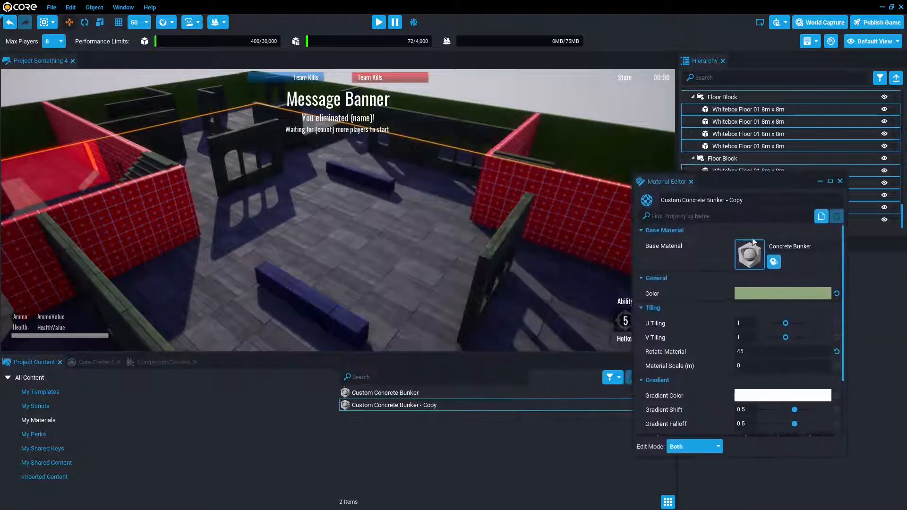
pyautogui.click(750, 254)
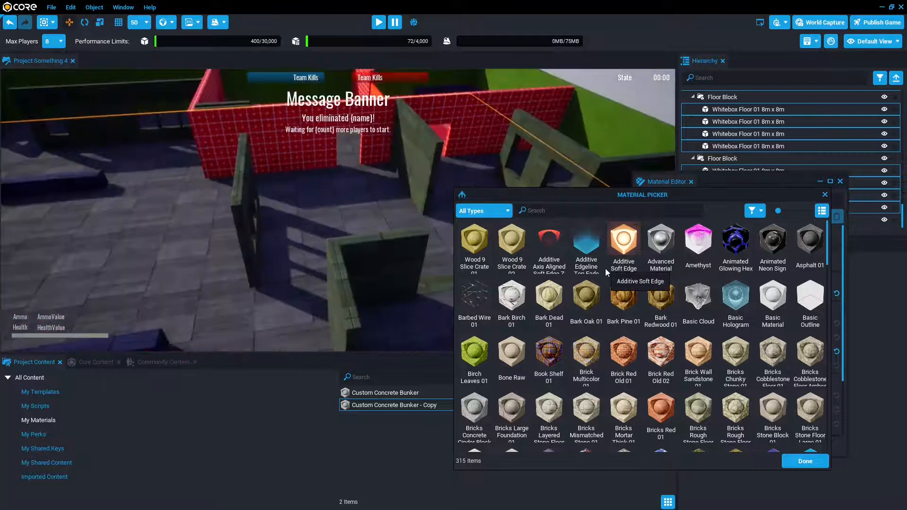
# Search 'forest', choose Forest Floor 02 as the copy's base material and finish editing.
pyautogui.click(607, 210)
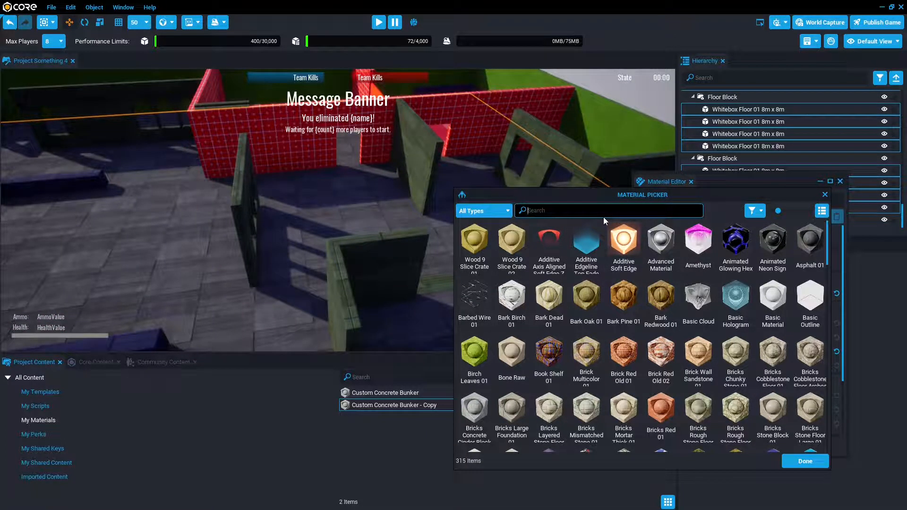
pyautogui.write('fpr')
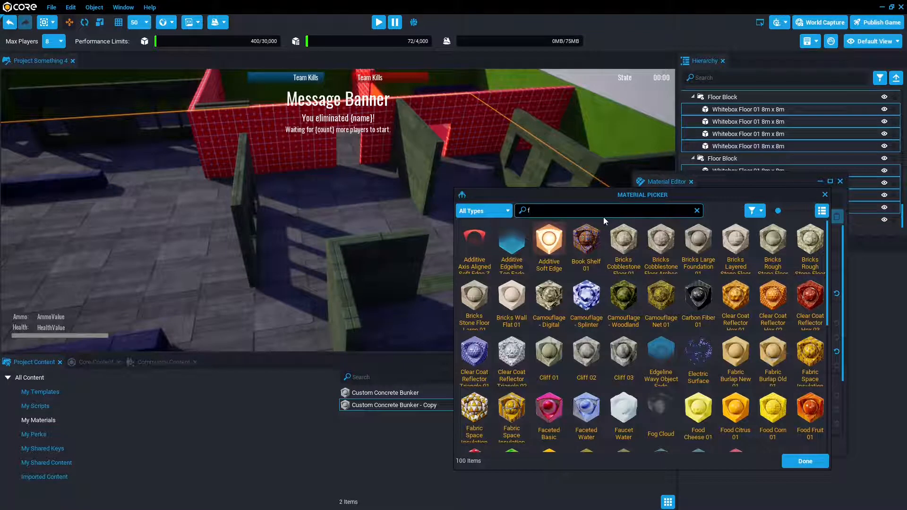
pyautogui.write('orest')
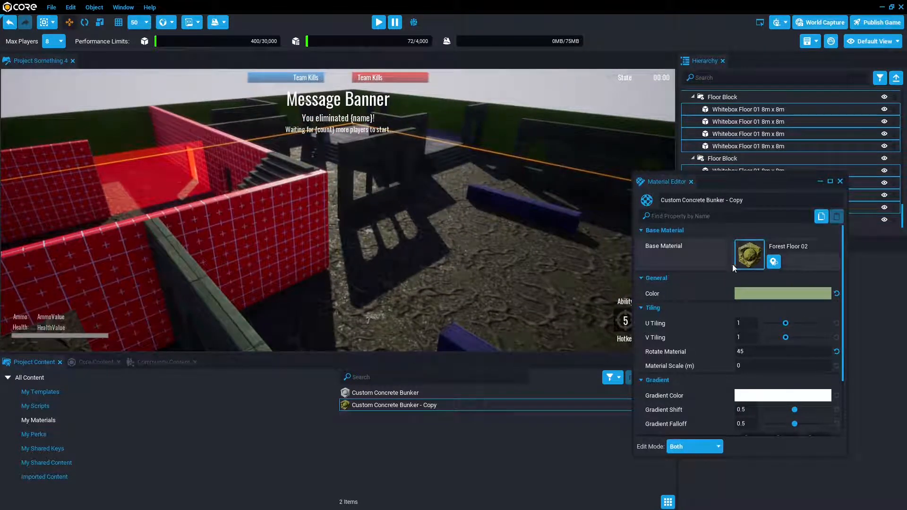
pyautogui.click(840, 181)
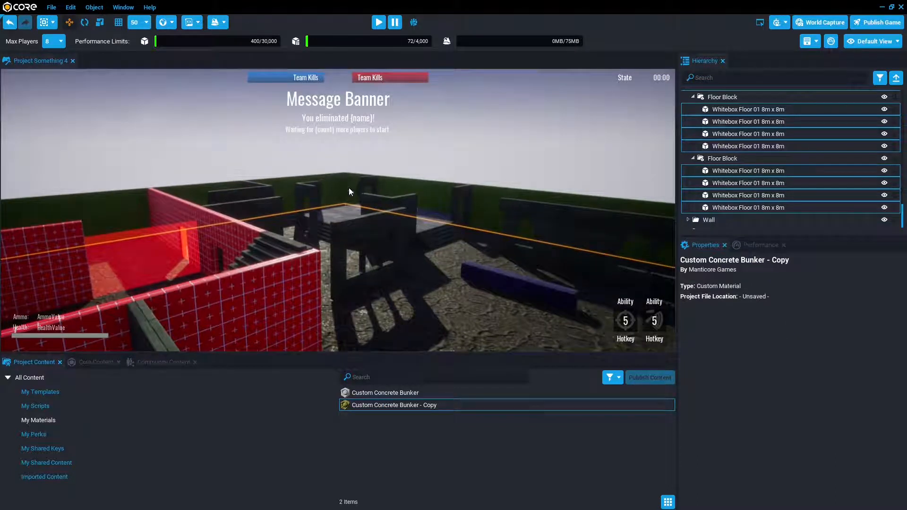
pyautogui.click(736, 202)
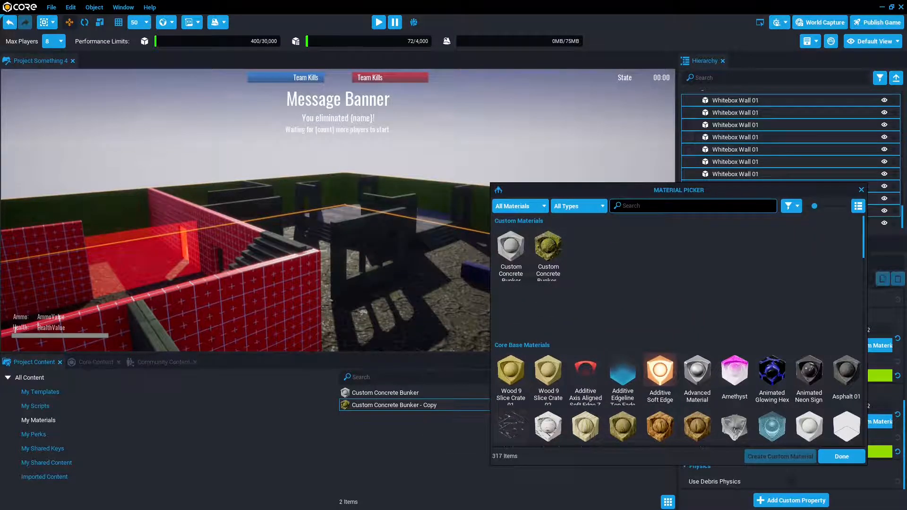
# Set the boundary walls' inner faces to Forest Floor 01, searching 'fore'.
pyautogui.write('forest')
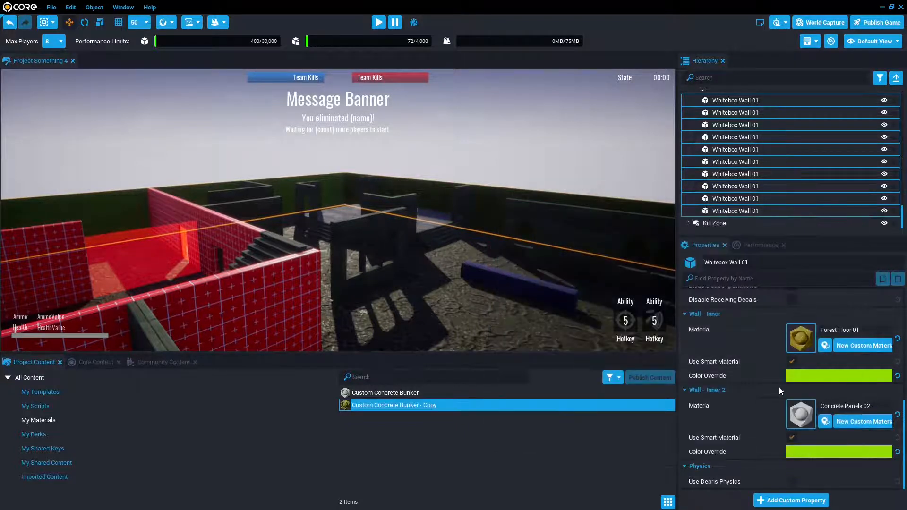
pyautogui.click(802, 415)
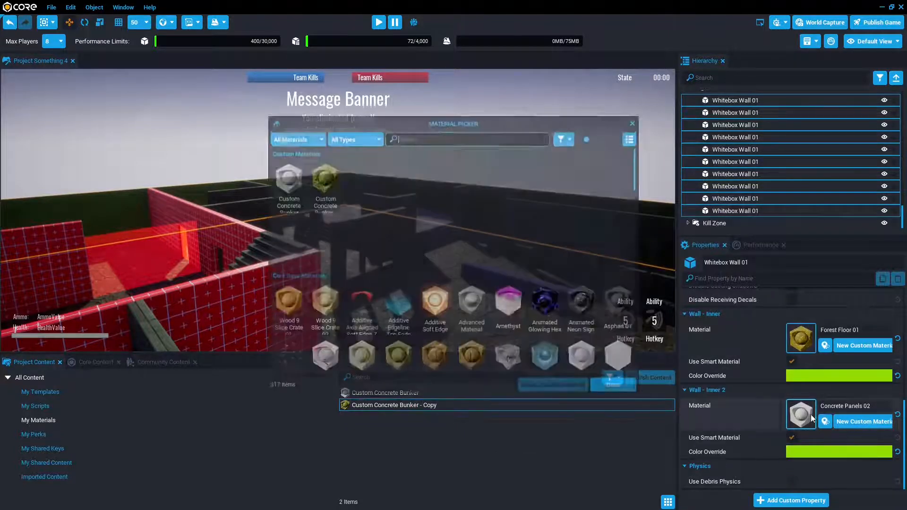
pyautogui.write('fore')
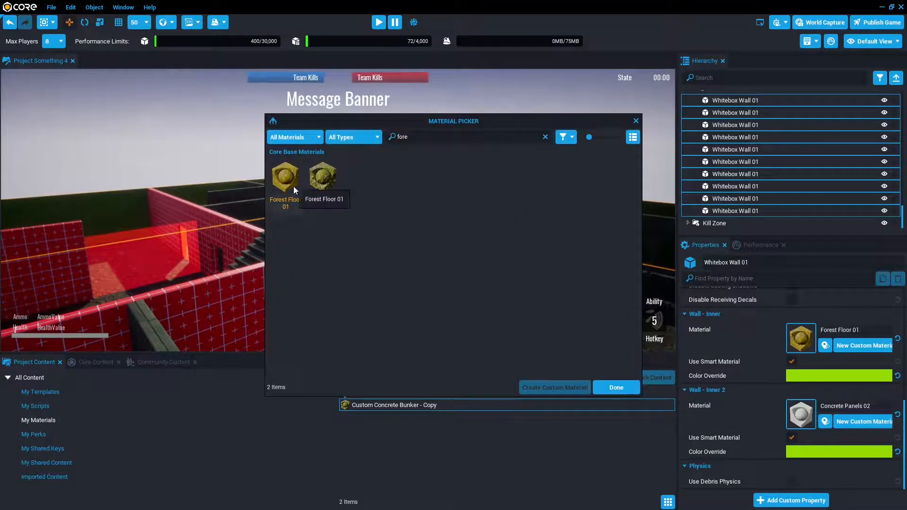
pyautogui.click(616, 388)
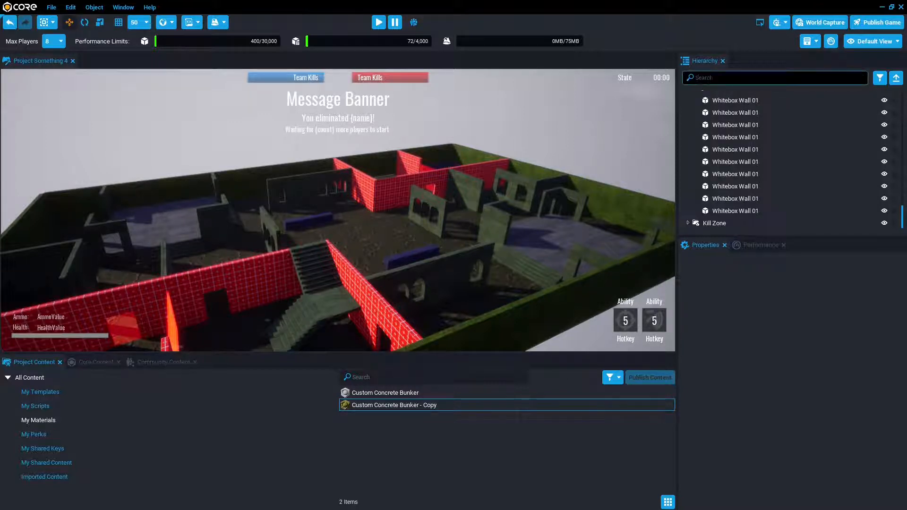
# Swap the Default Sky for the Sky Early Morning 01 setup from Core Content.
pyautogui.write('sky')
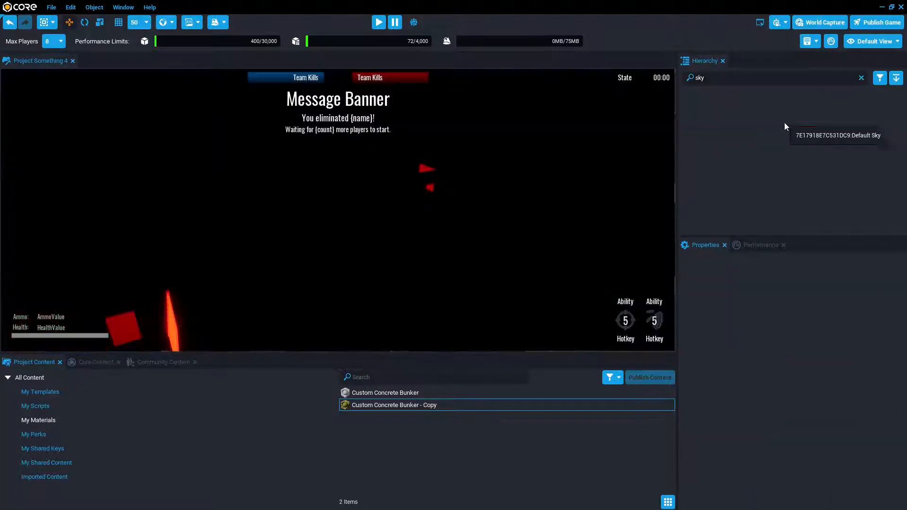
pyautogui.click(97, 362)
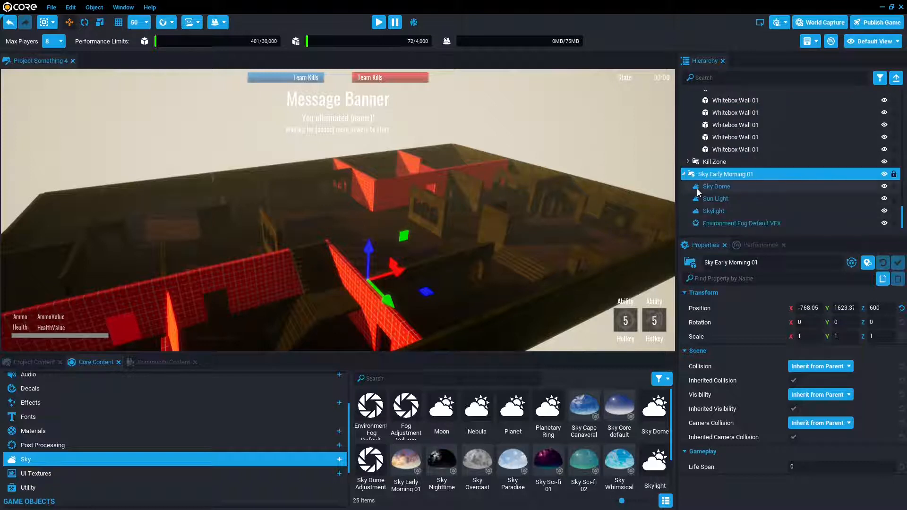
# Enable volumetric fog with light absorption about 1.1 and a greenish inscattering colour.
pyautogui.click(741, 223)
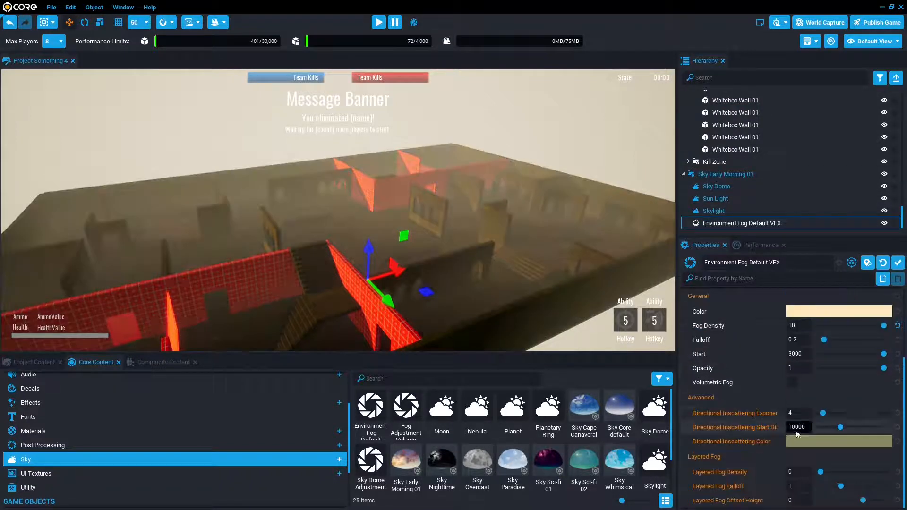
pyautogui.click(792, 382)
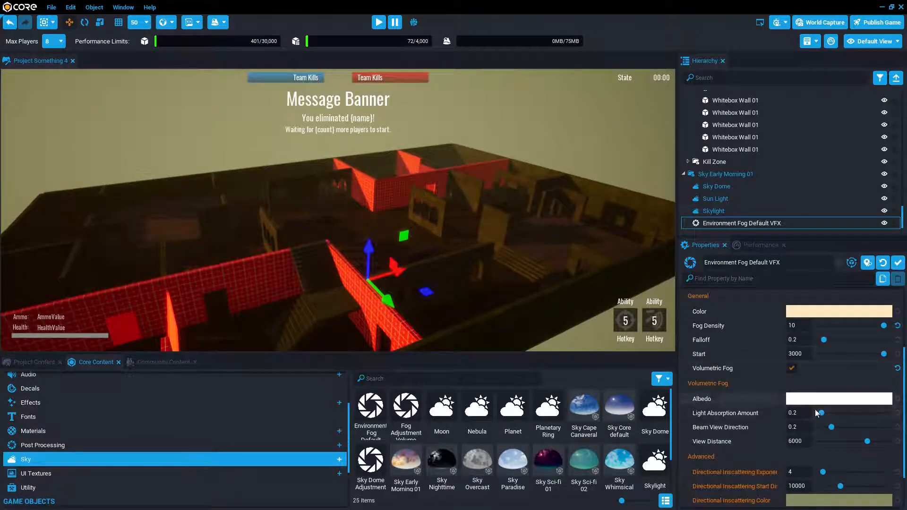
pyautogui.moveTo(817, 413); pyautogui.dragTo(831, 412)
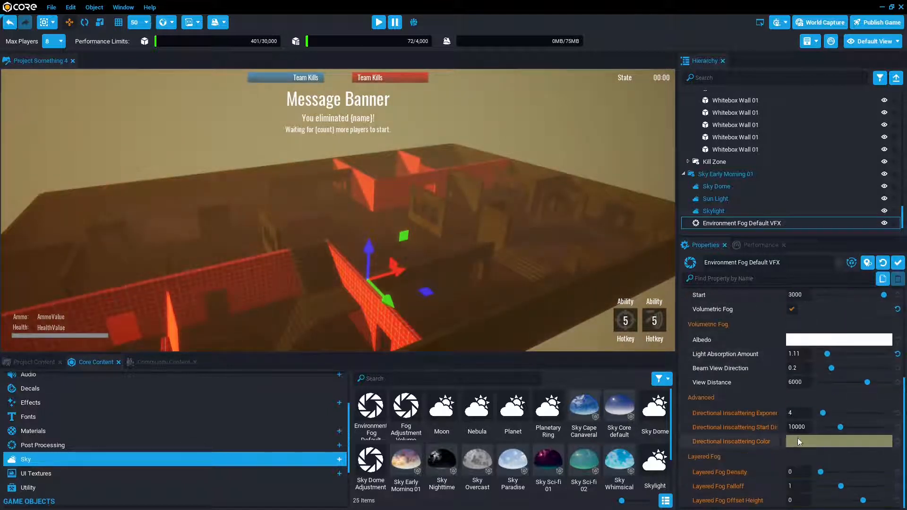
pyautogui.click(839, 441)
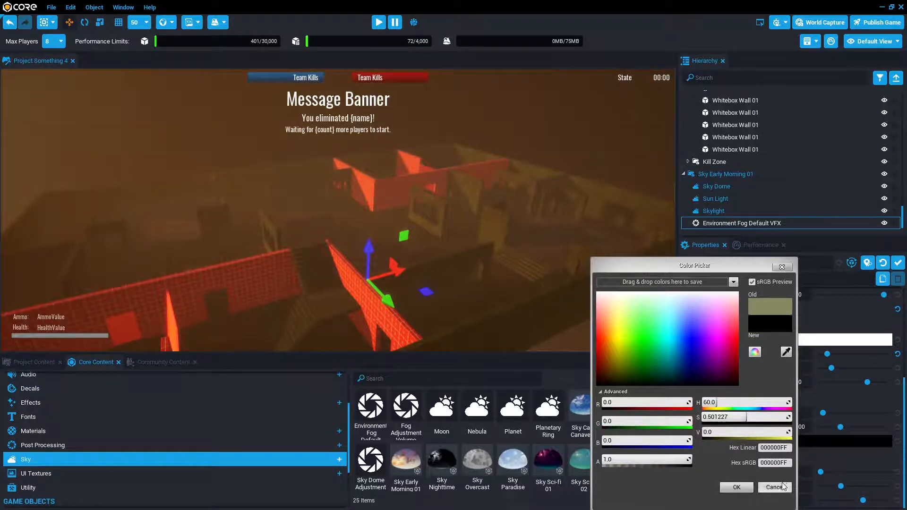
pyautogui.click(738, 488)
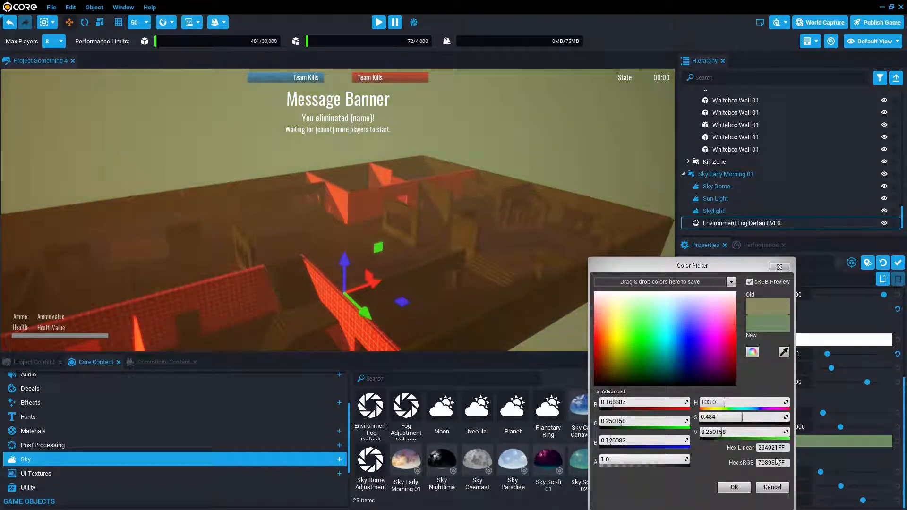
pyautogui.click(735, 488)
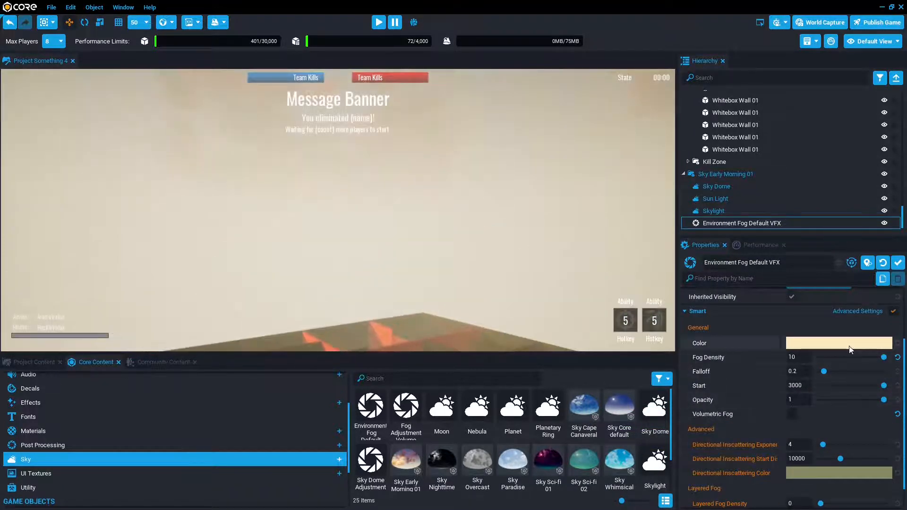
# Set the fog colour itself to a pale yellow-green.
pyautogui.click(839, 343)
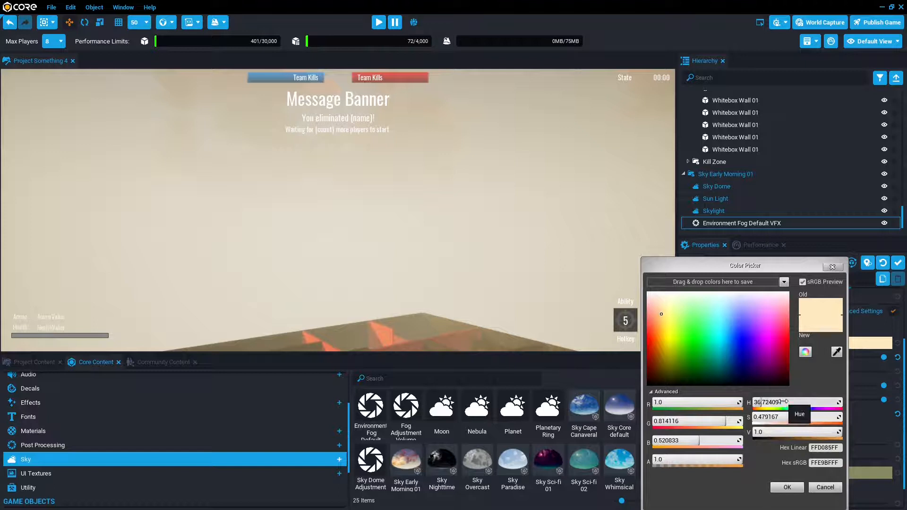
pyautogui.click(681, 314)
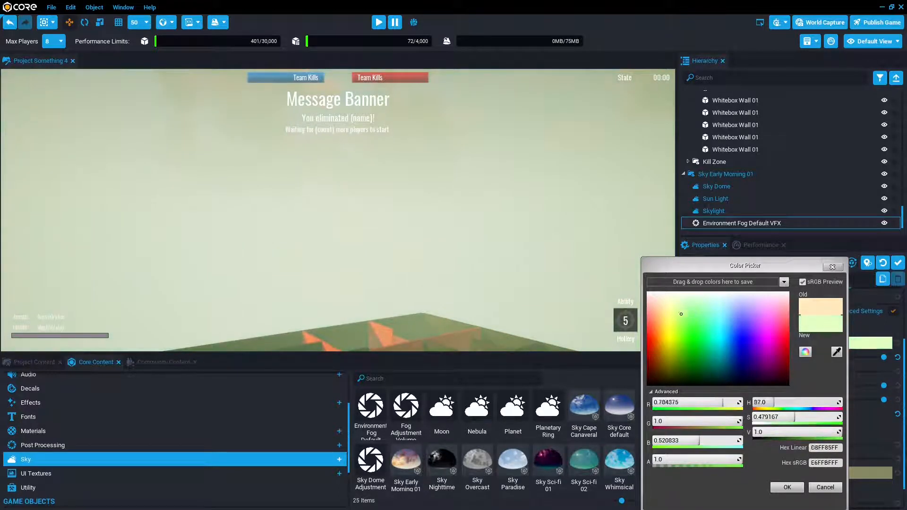
pyautogui.click(676, 324)
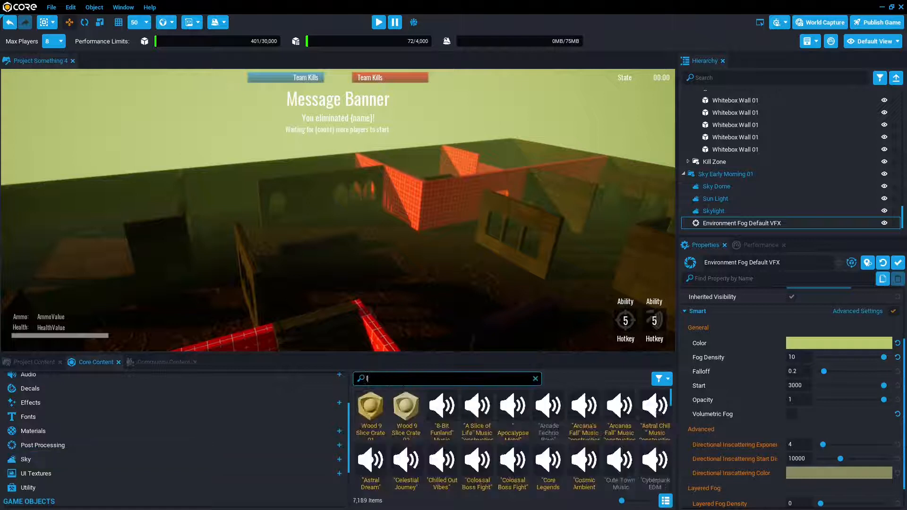
# Add a Spotlight with outer cone angle 80 and max draw distance 10000.
pyautogui.write('light sp')
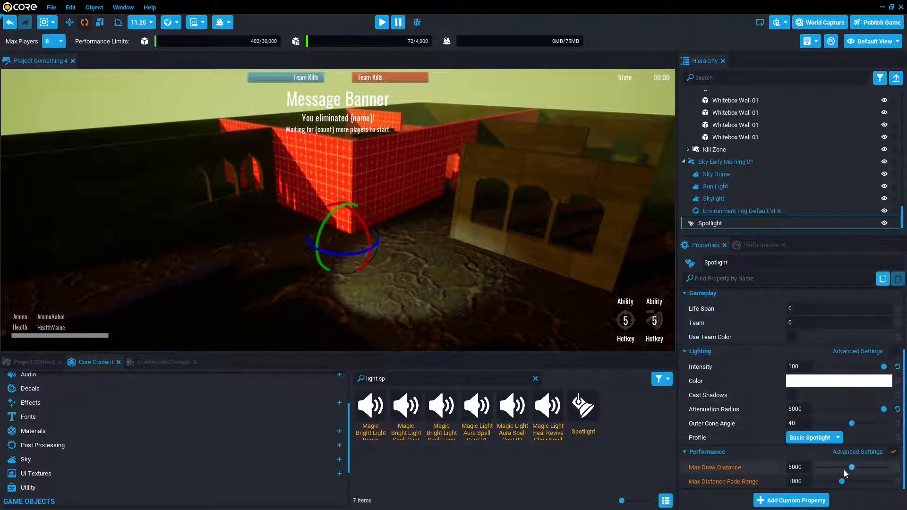
pyautogui.moveTo(851, 468); pyautogui.dragTo(899, 468)
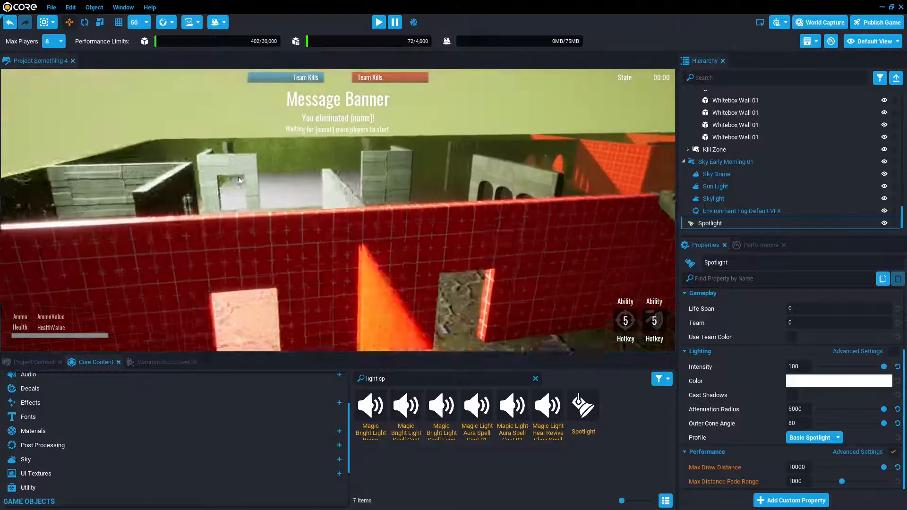
# Enable Volumetric Fog on Environment Fog and lower its Light Absorption Amount.
pyautogui.click(741, 211)
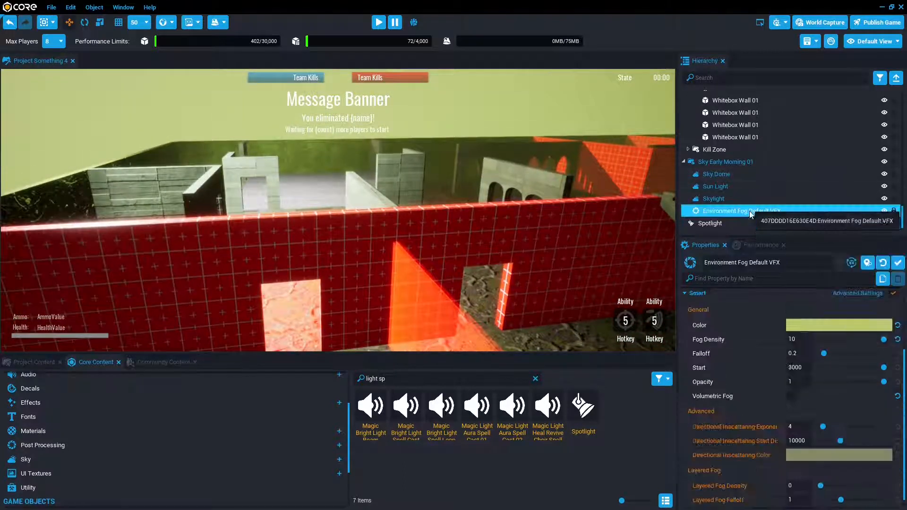
pyautogui.click(792, 396)
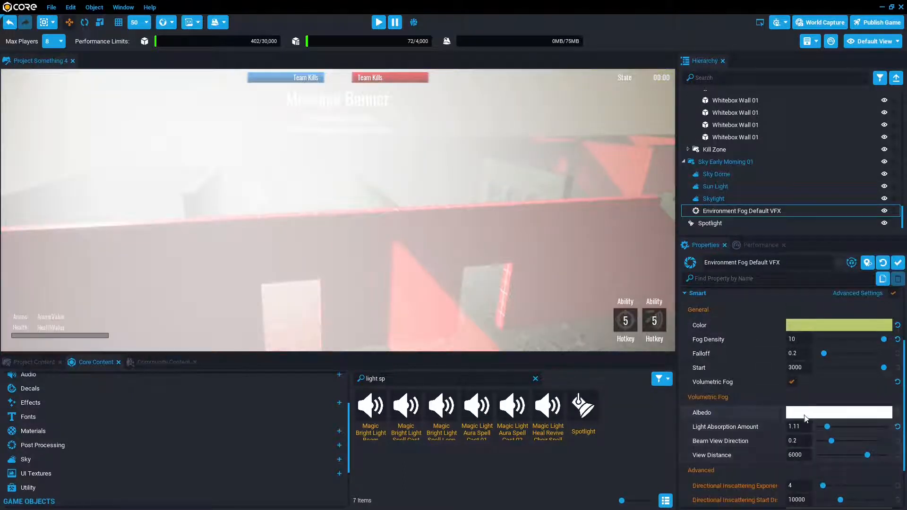
pyautogui.click(899, 426)
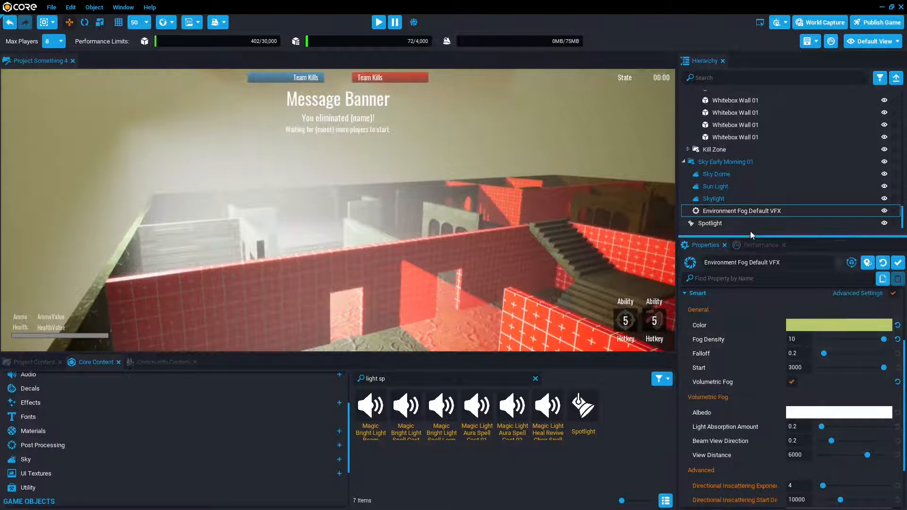
# Duplicate the Spotlight and turn the copy around.
pyautogui.click(710, 223)
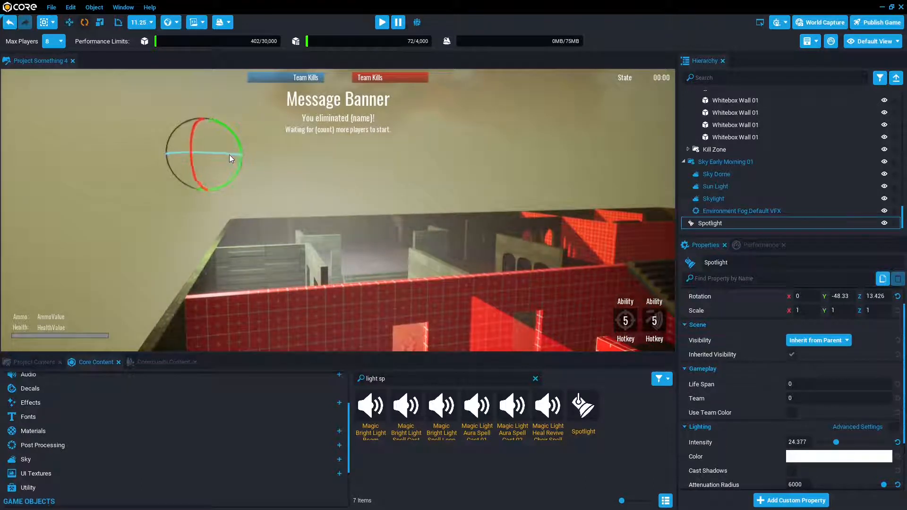
pyautogui.press('v')
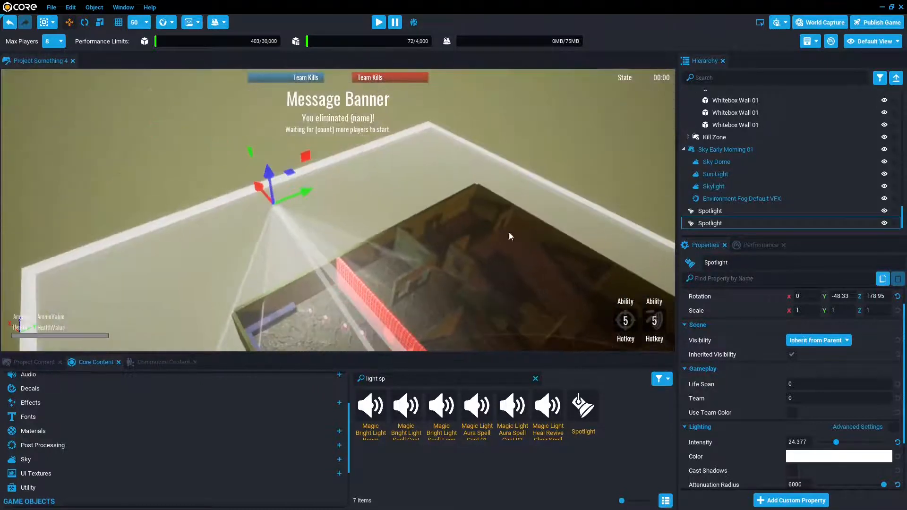
# Pick a pale icy blue in the Color Picker for the spotlight, then deselect.
pyautogui.click(840, 456)
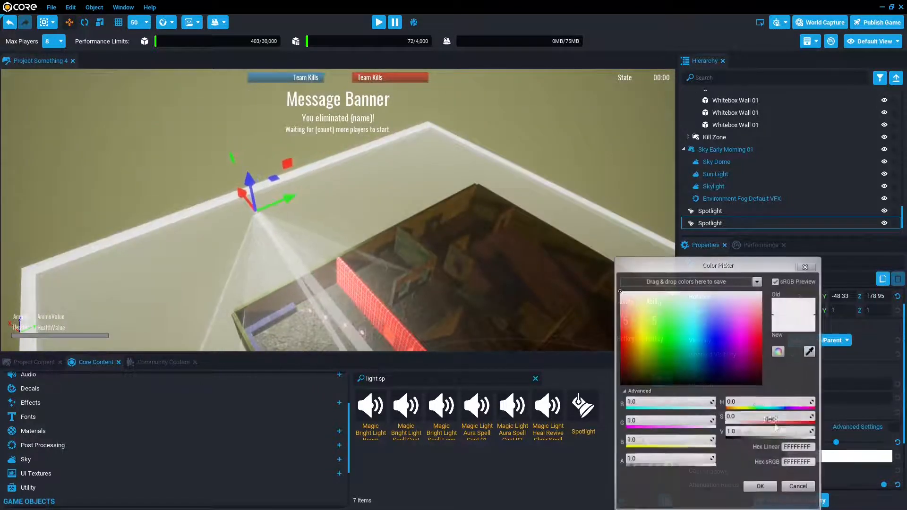
pyautogui.moveTo(770, 421); pyautogui.dragTo(758, 417)
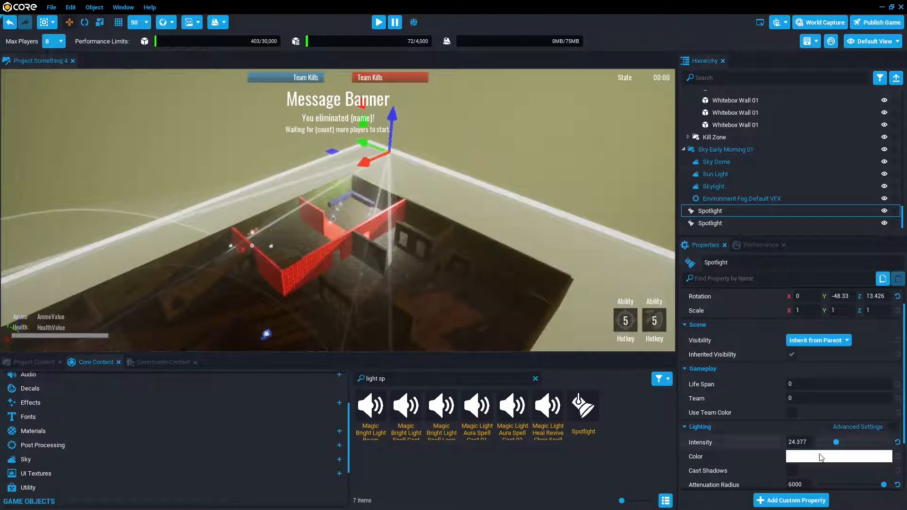
pyautogui.click(839, 456)
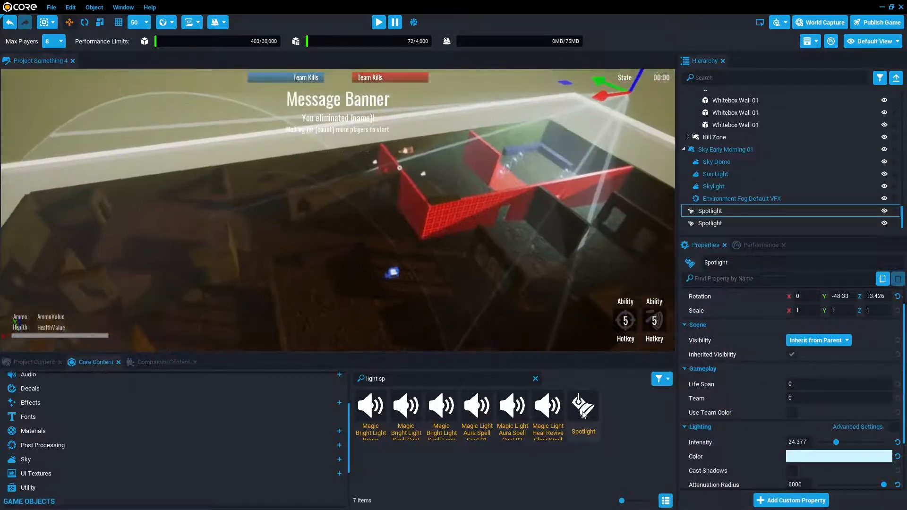
pyautogui.click(26, 460)
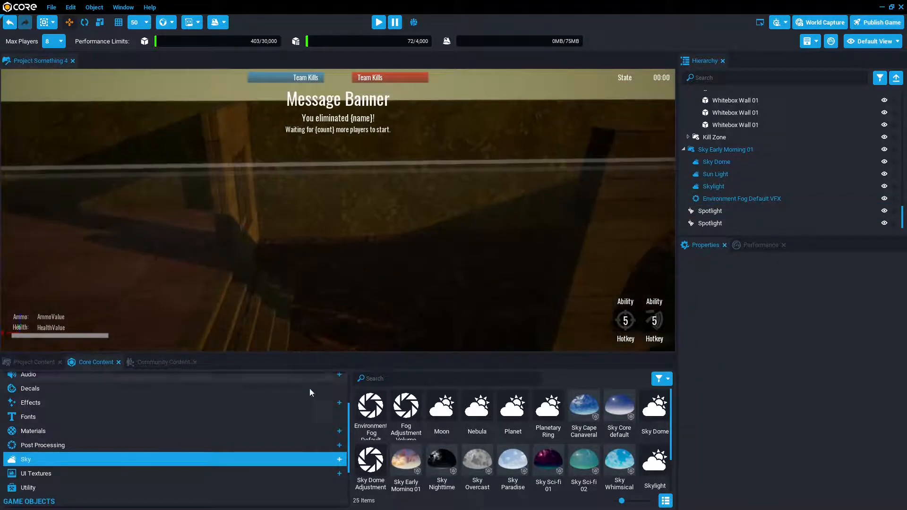
pyautogui.moveTo(165, 365)
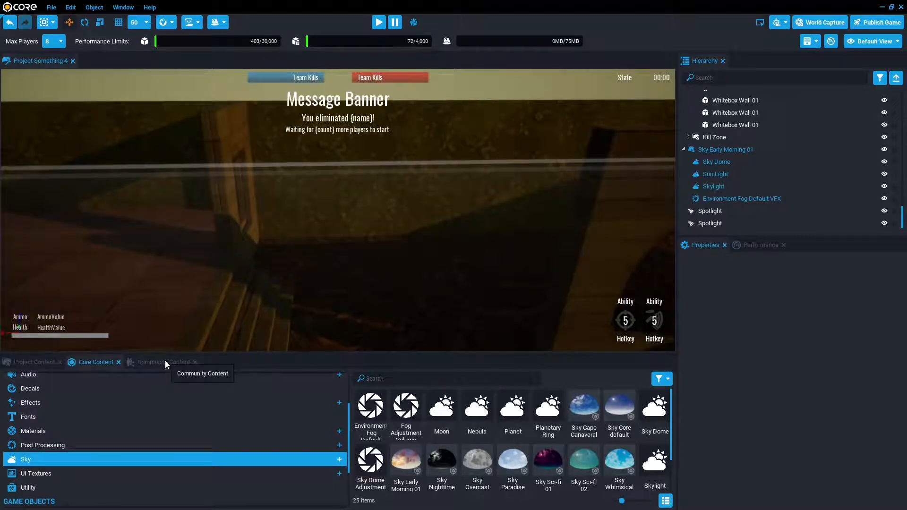
# Import the community Automn Oak template, saving the project when prompted.
pyautogui.click(164, 362)
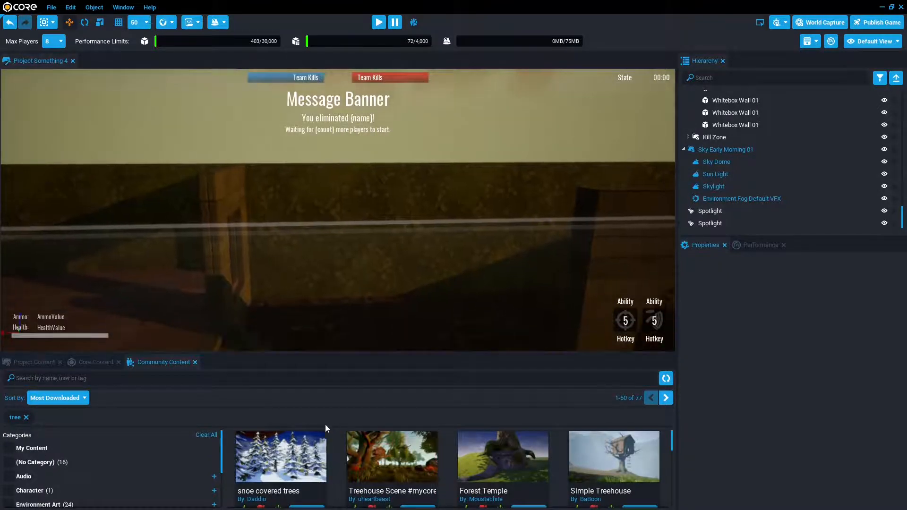
pyautogui.moveTo(400, 449)
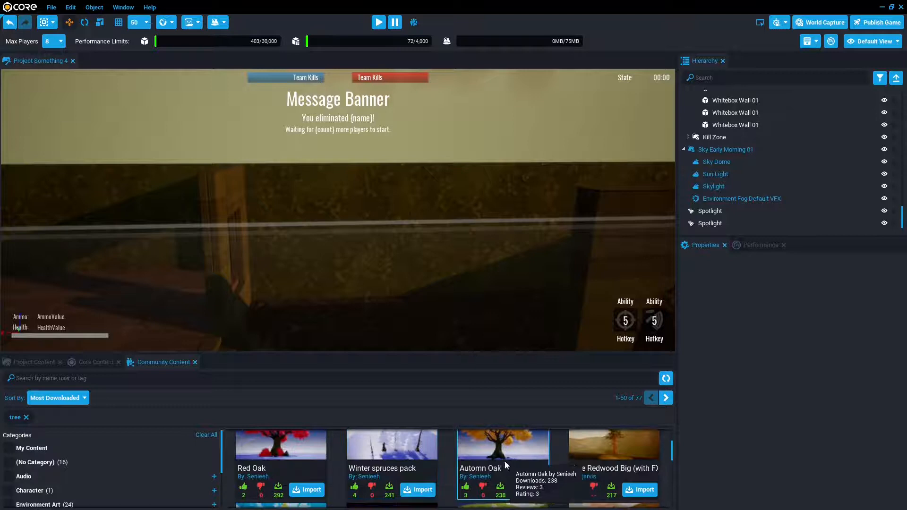
pyautogui.moveTo(532, 489)
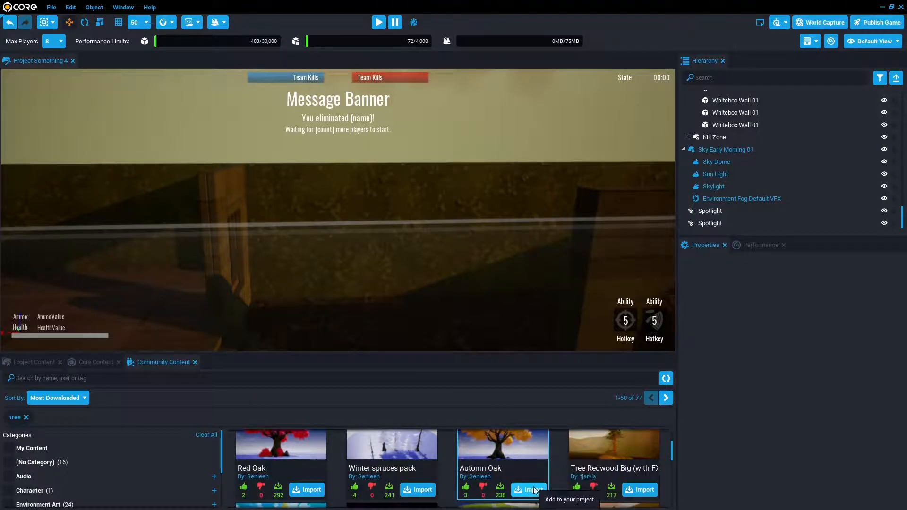
pyautogui.click(529, 489)
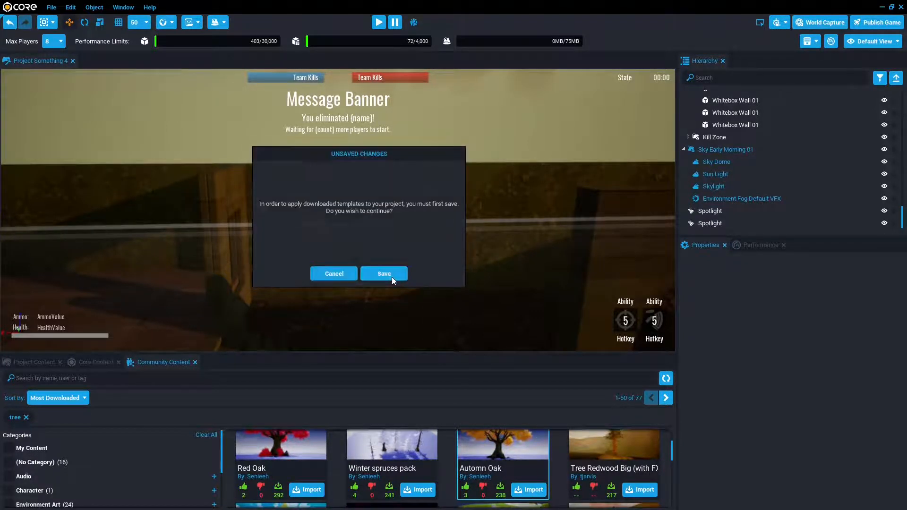
pyautogui.click(384, 274)
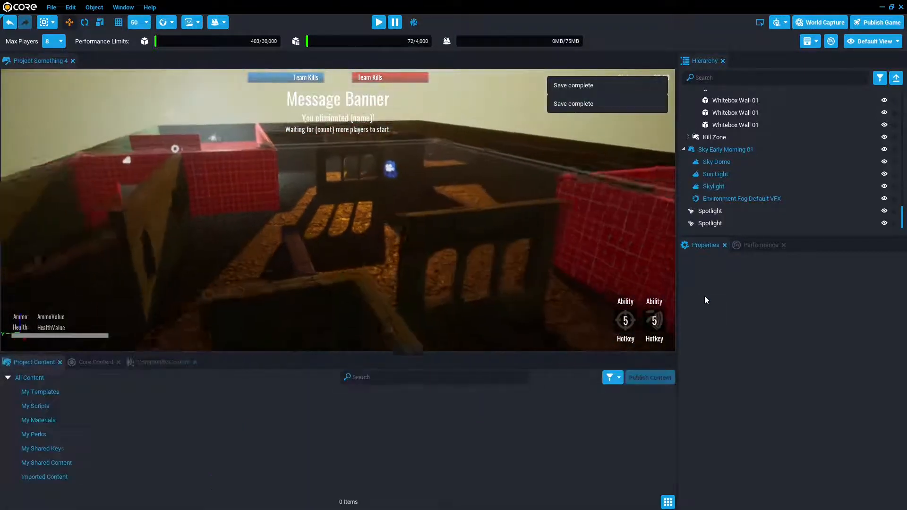
# Drag the imported Automn Oak from Imported Content into the viewport.
pyautogui.click(94, 362)
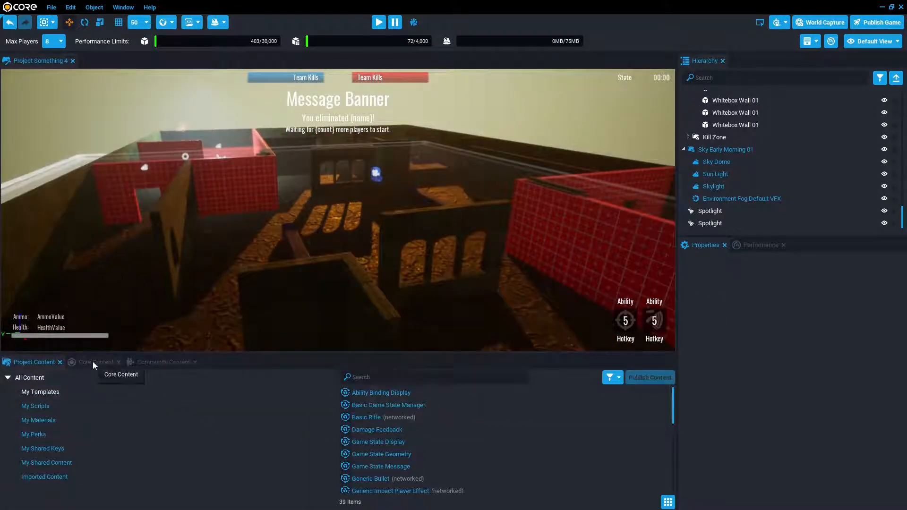
pyautogui.click(96, 362)
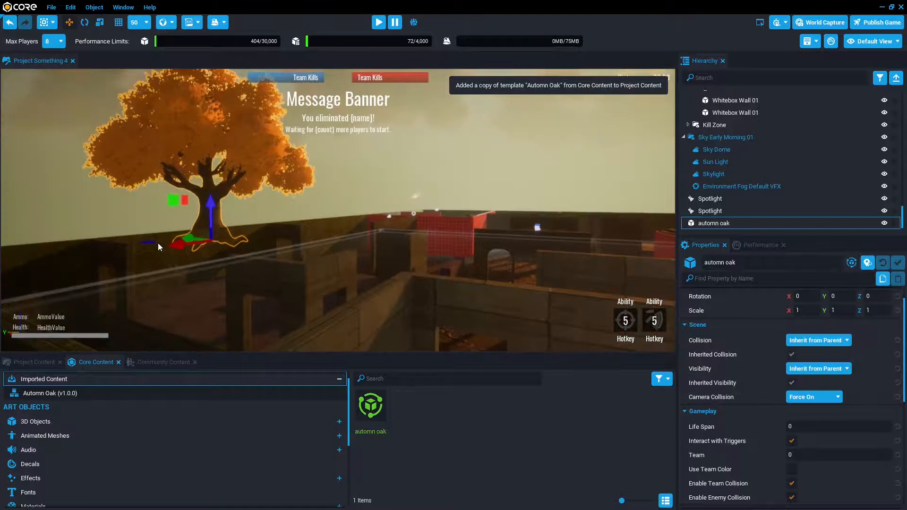
pyautogui.moveTo(215, 69)
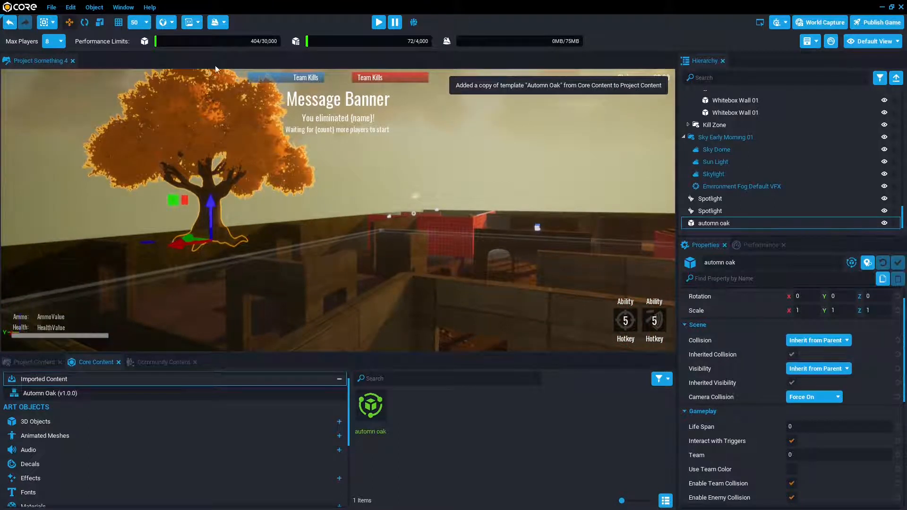
# Generate a new Rolling Hills terrain from the Terrain Creator.
pyautogui.click(225, 23)
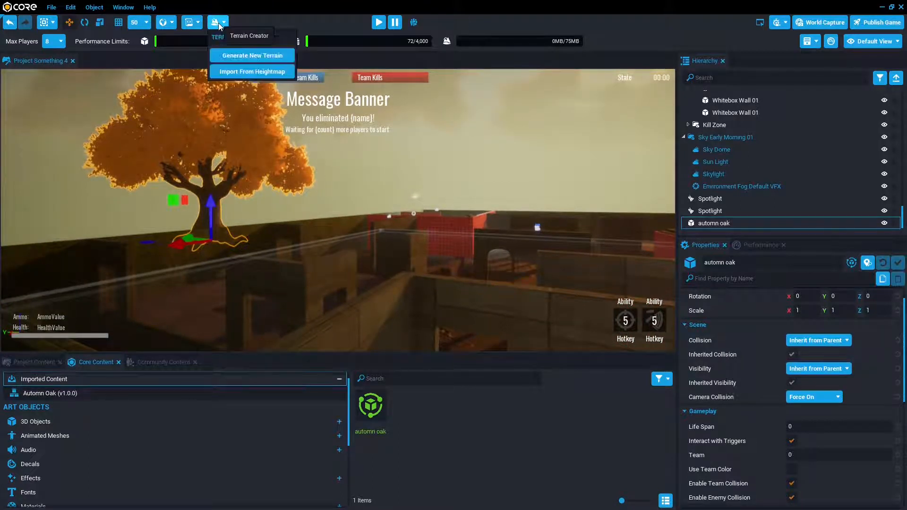
pyautogui.click(251, 55)
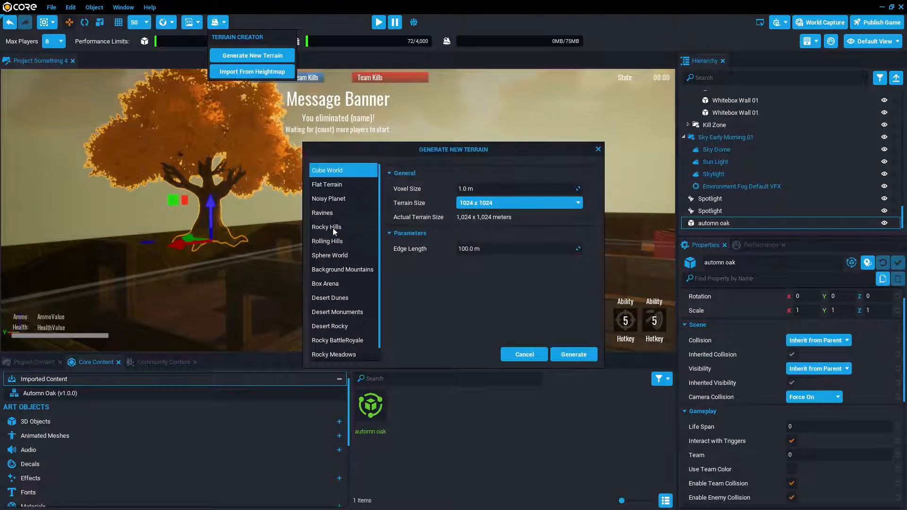
pyautogui.click(327, 241)
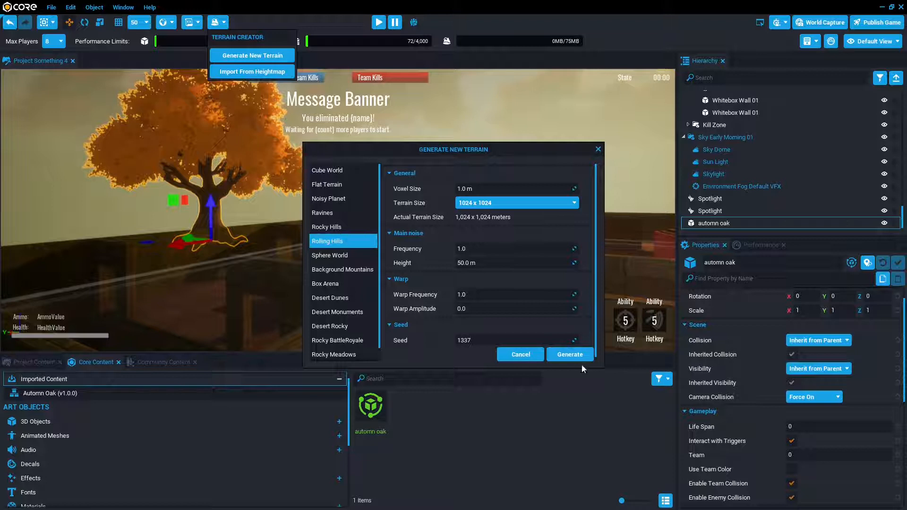
pyautogui.click(570, 354)
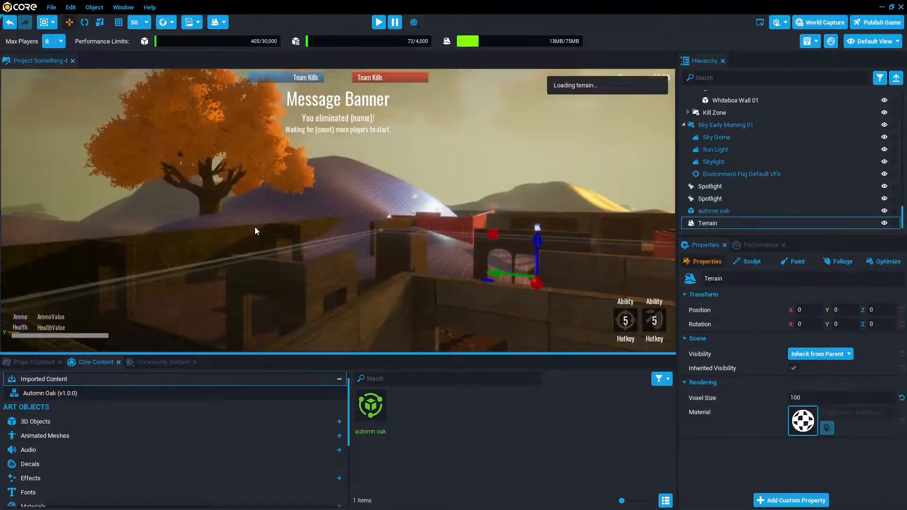
# Sink the terrain far below the arena (Position Z about -664).
pyautogui.moveTo(256, 231); pyautogui.dragTo(518, 237)
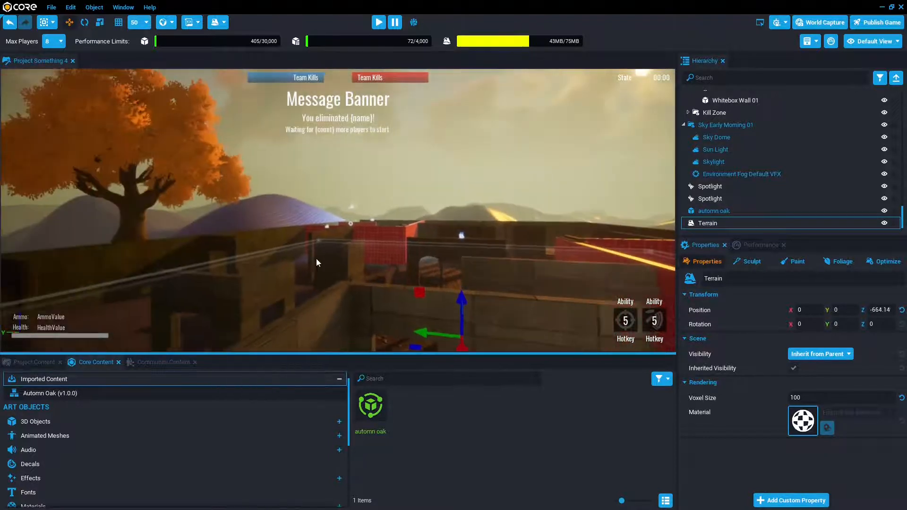
pyautogui.click(803, 421)
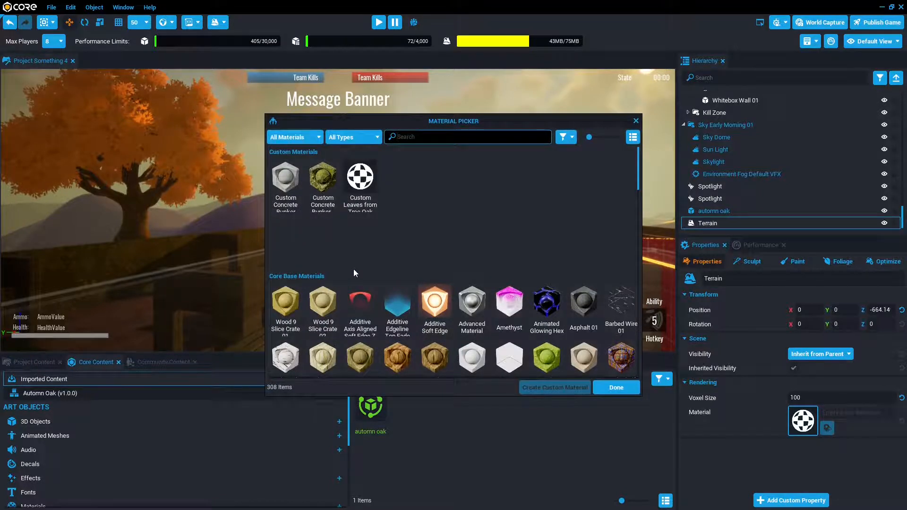
# Search 'grass' and apply Grass Basic as the terrain's material.
pyautogui.write('grass')
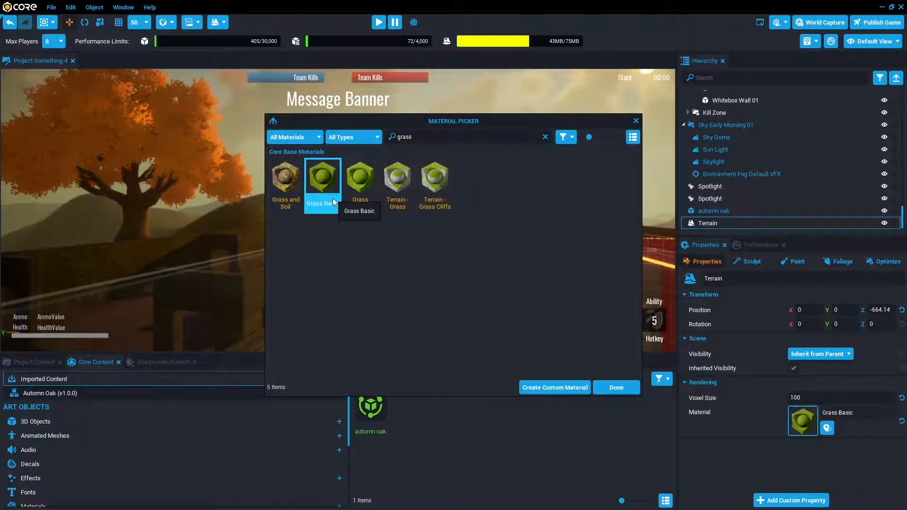
pyautogui.click(617, 387)
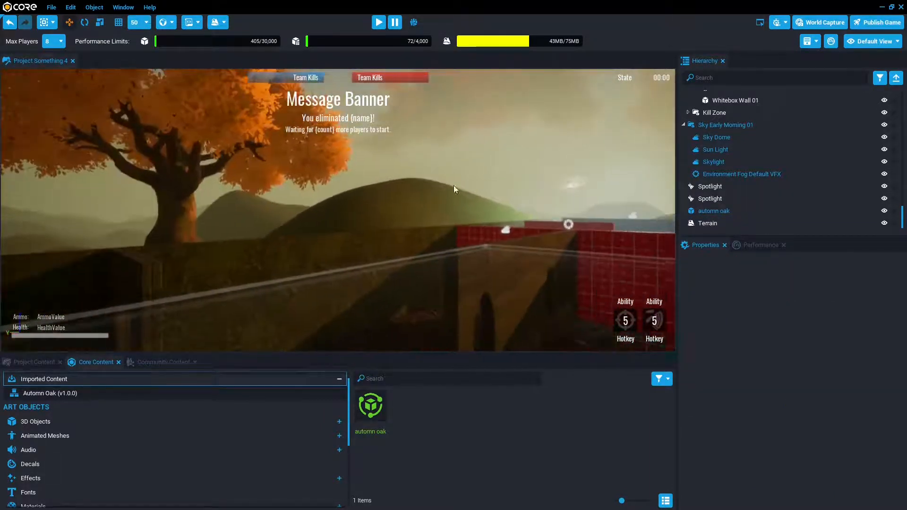
pyautogui.click(715, 211)
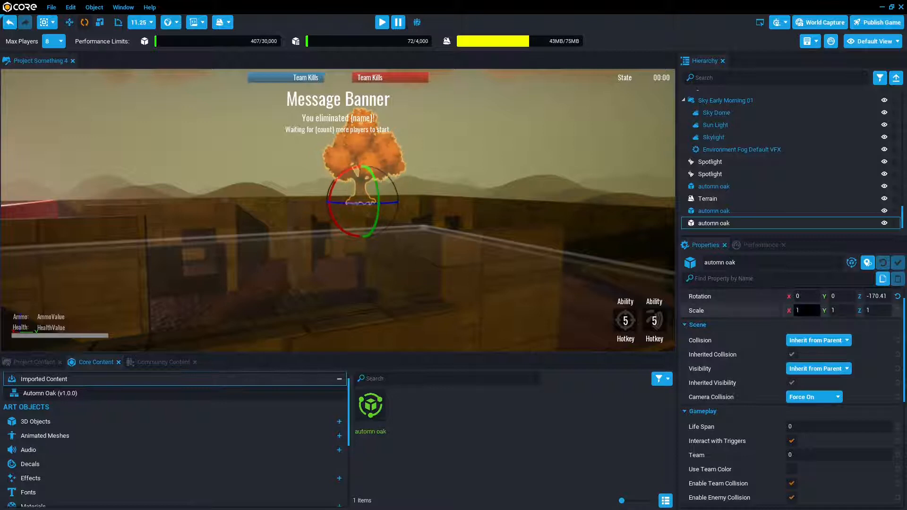
# Scale the extra Autumn Oak to 15 so it towers behind the map.
pyautogui.write('15')
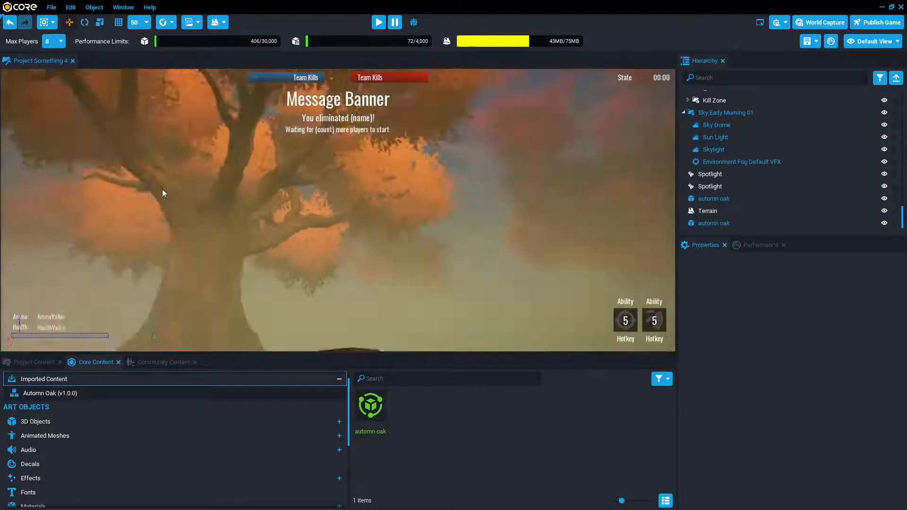
pyautogui.click(715, 223)
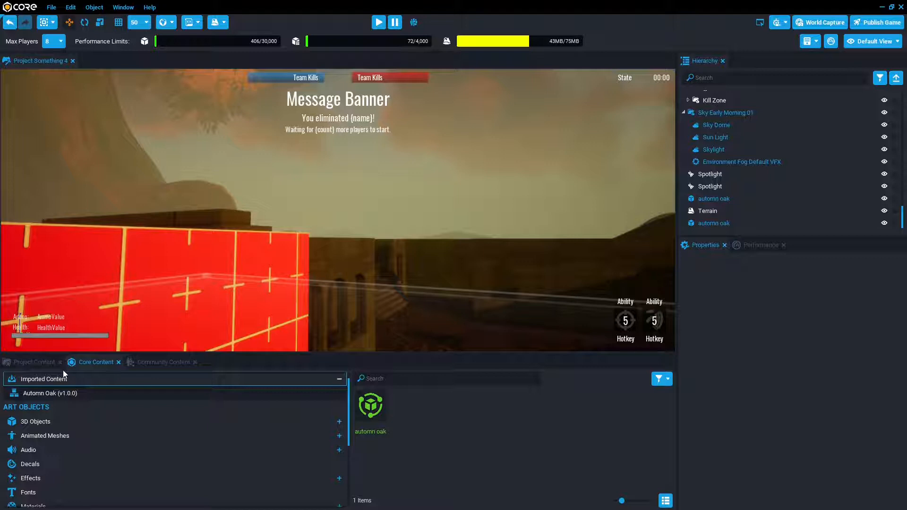
# Place Basic Rifle (networked) from Project Content into the map and frame it.
pyautogui.click(31, 362)
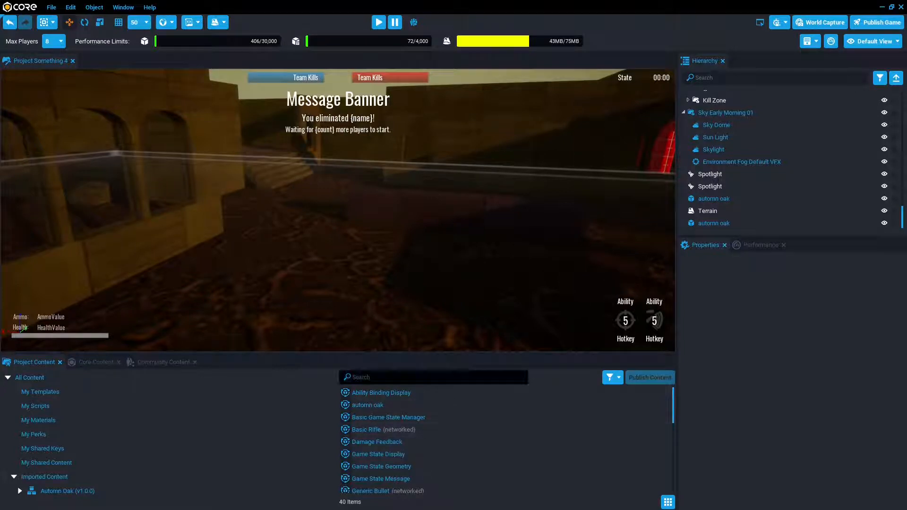
pyautogui.moveTo(367, 443)
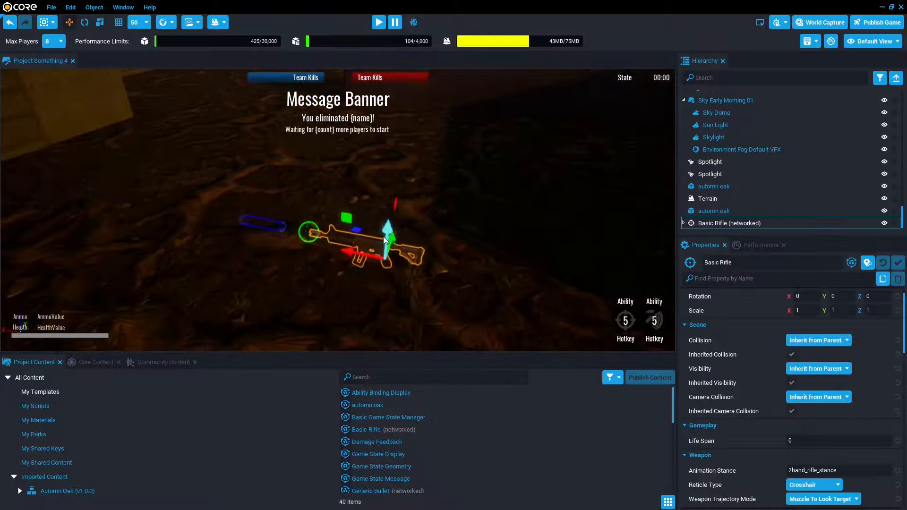
pyautogui.press('v')
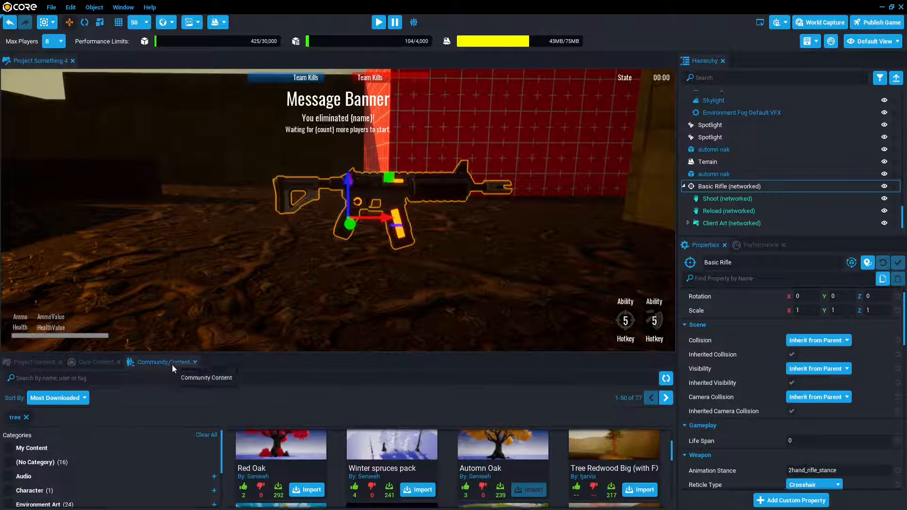
# Search 'gun' and import Golden Thompson Machine Gun, saving the project when prompted.
pyautogui.write('gun')
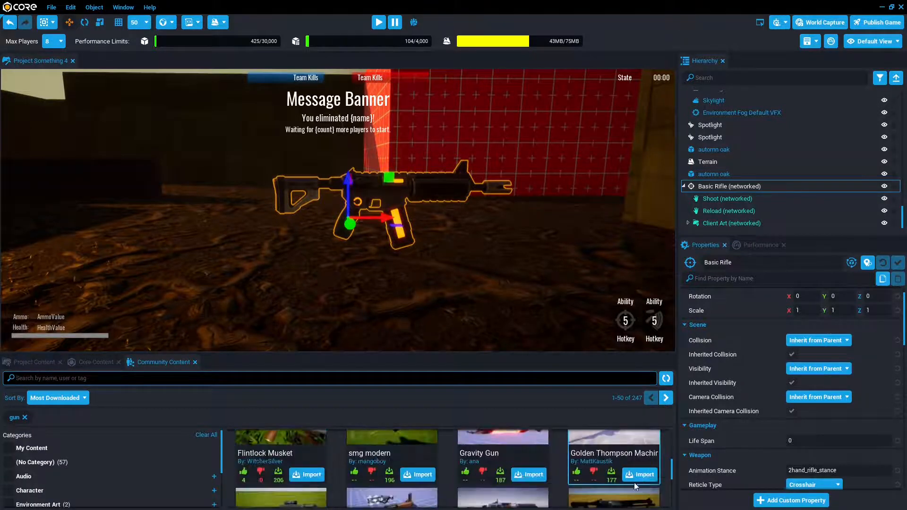
pyautogui.click(640, 474)
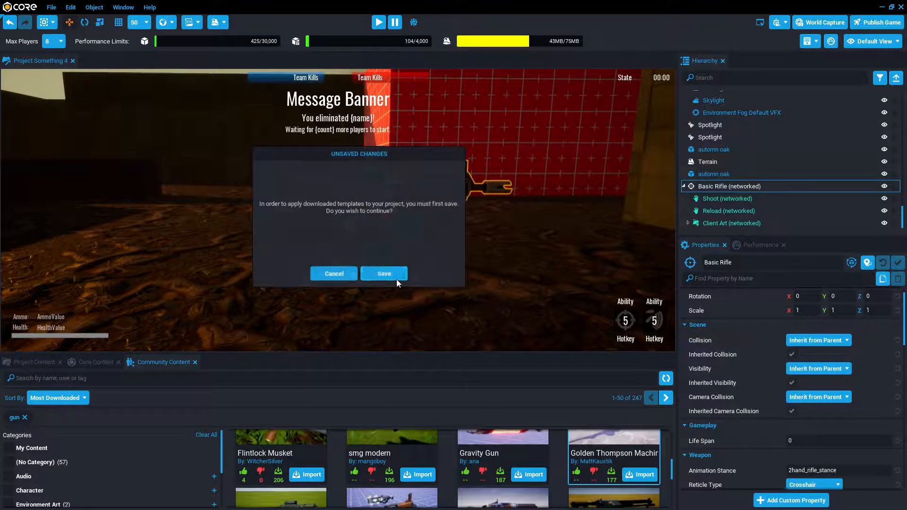
pyautogui.click(383, 273)
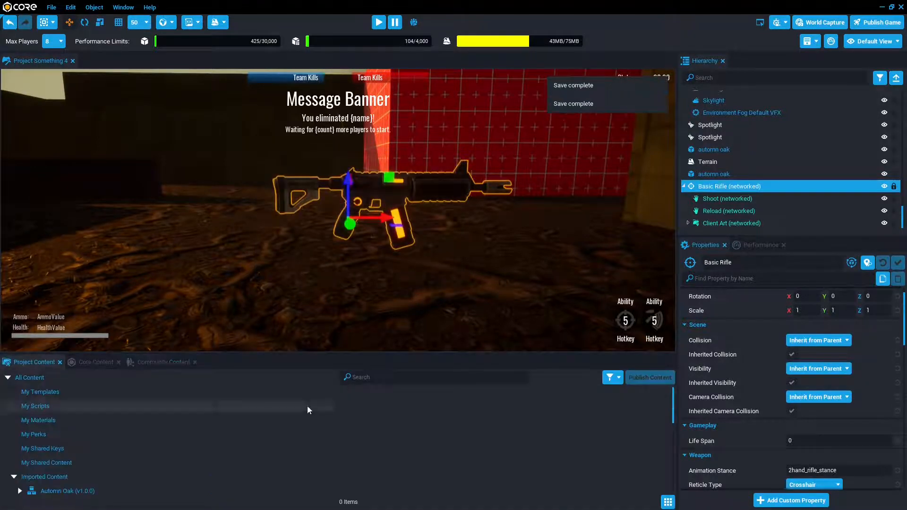
pyautogui.click(97, 362)
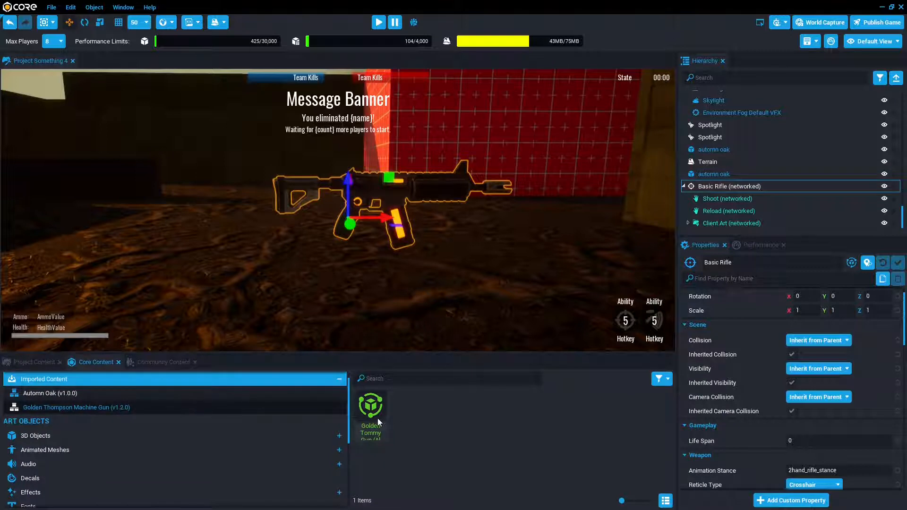
# Place the Golden Tommy Gun in the scene and expand it in the Hierarchy.
pyautogui.moveTo(371, 406); pyautogui.dragTo(454, 180)
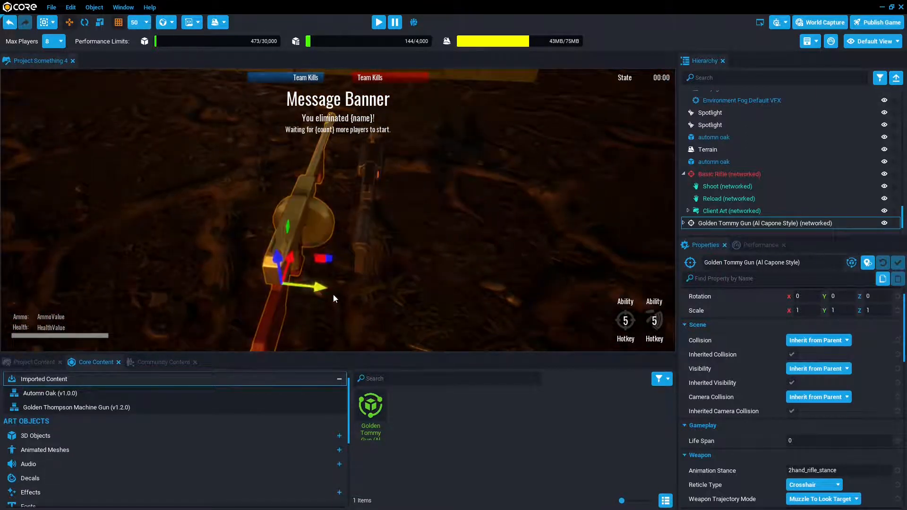
pyautogui.click(730, 174)
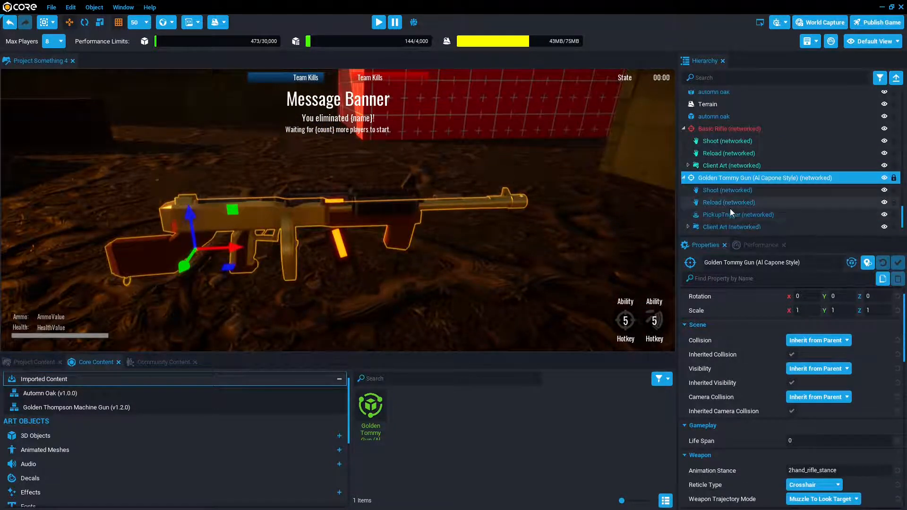
pyautogui.click(732, 227)
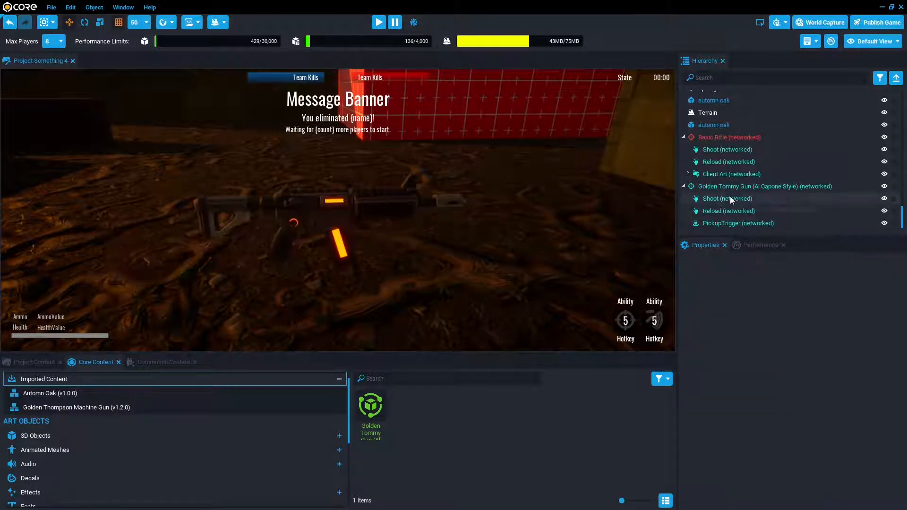
pyautogui.click(715, 186)
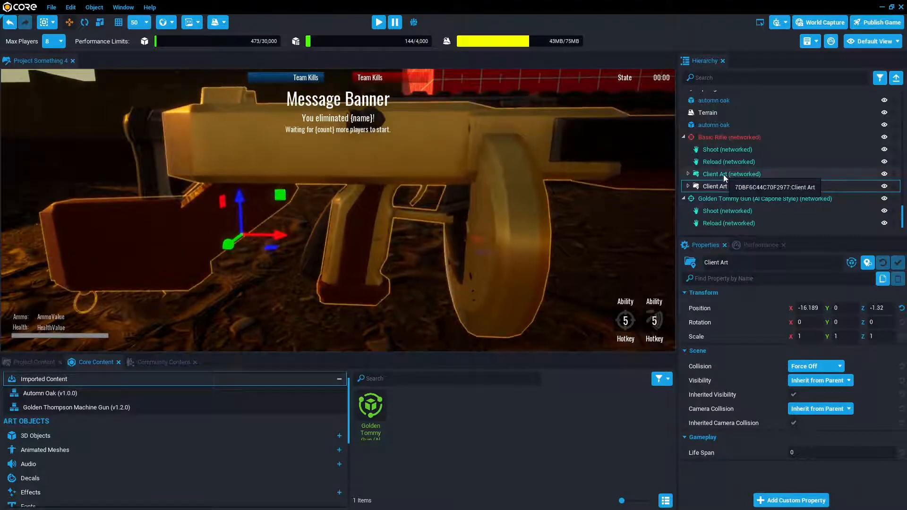
# Move the Tommy Gun's Client Art folder under Basic Rifle (networked) and check the result.
pyautogui.click(731, 174)
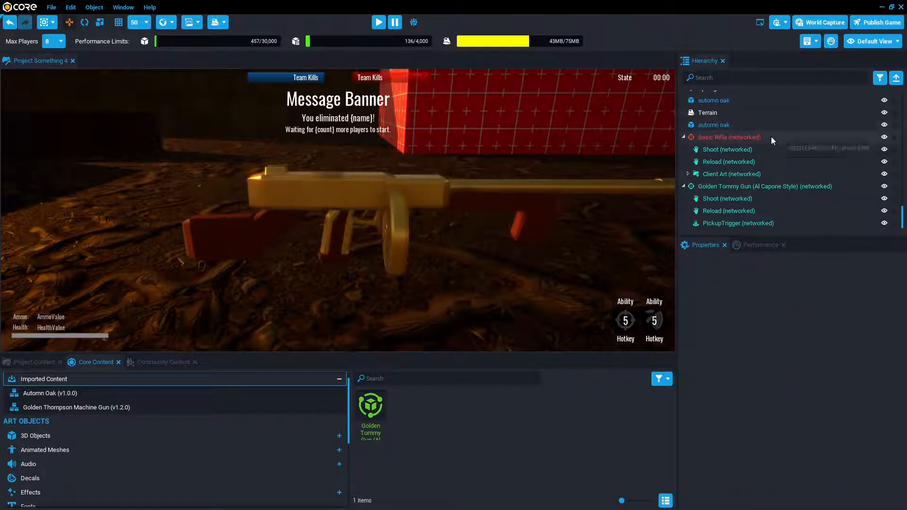
pyautogui.scroll(3)
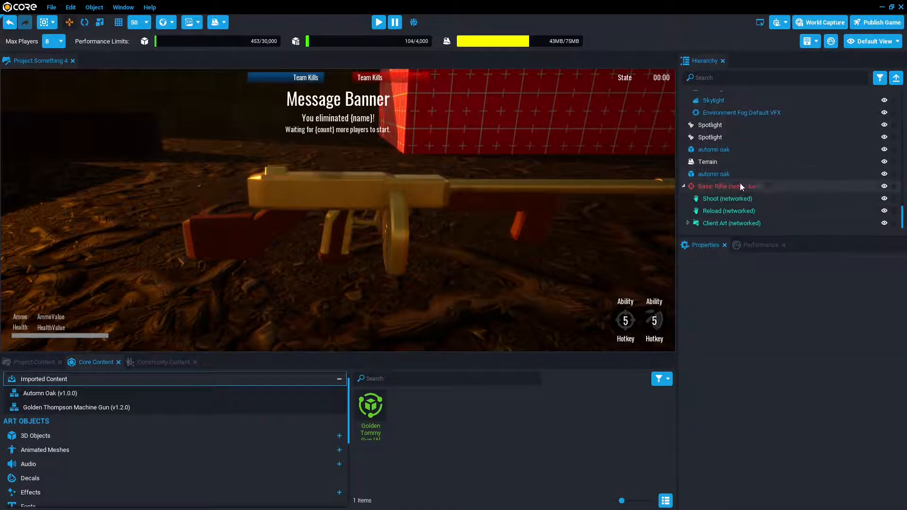
pyautogui.click(729, 186)
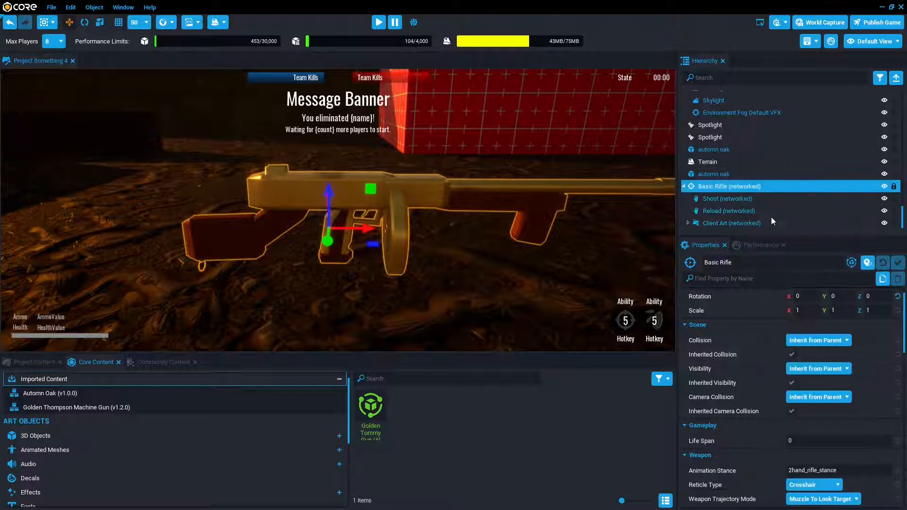
pyautogui.click(378, 23)
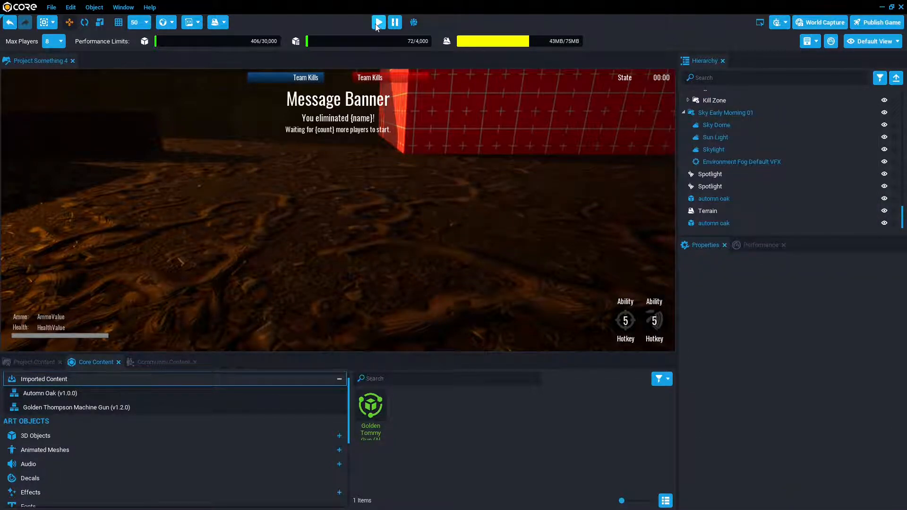
pyautogui.click(378, 22)
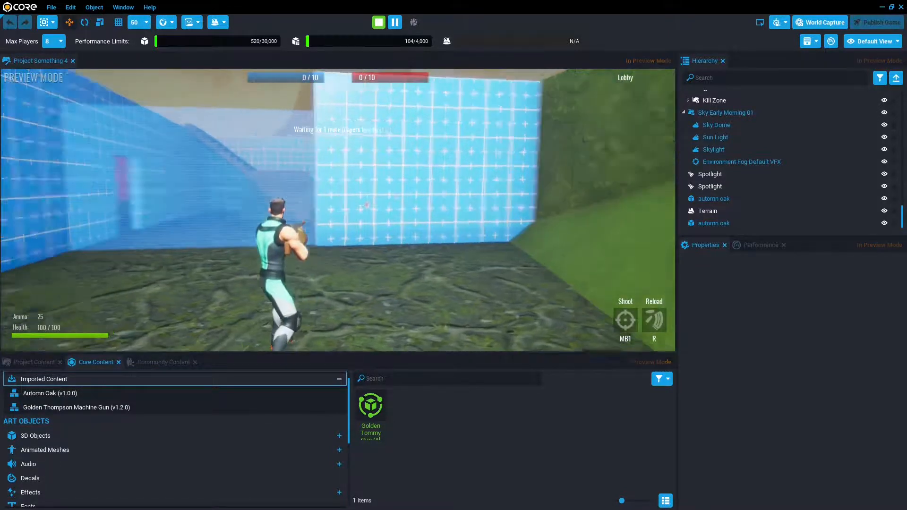
pyautogui.click(378, 23)
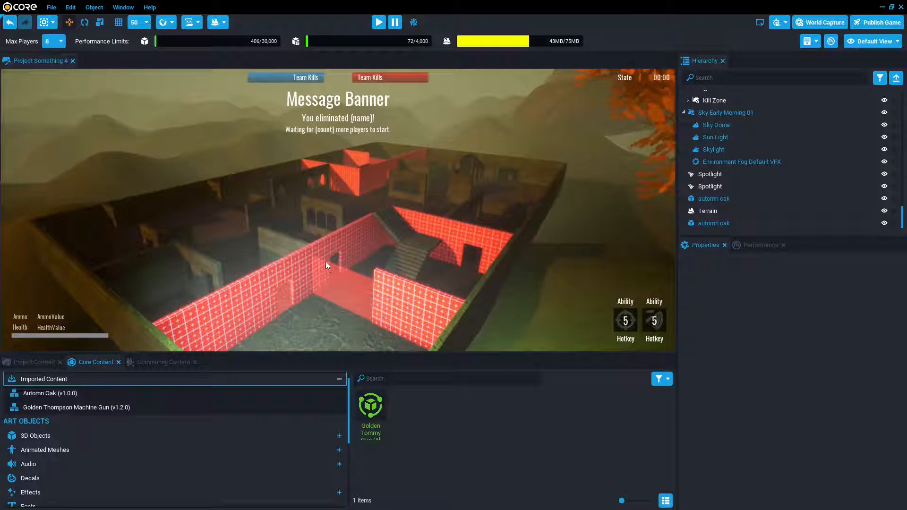
pyautogui.moveTo(566, 4)
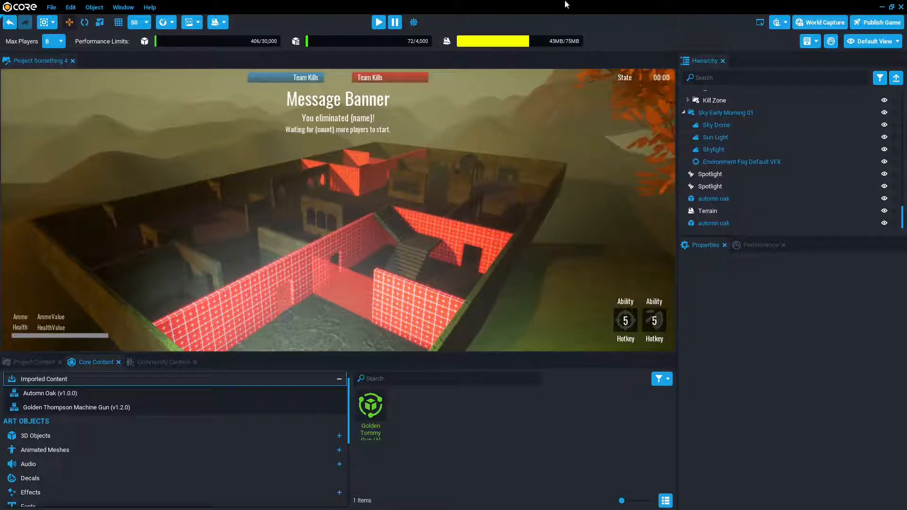
pyautogui.moveTo(881, 22)
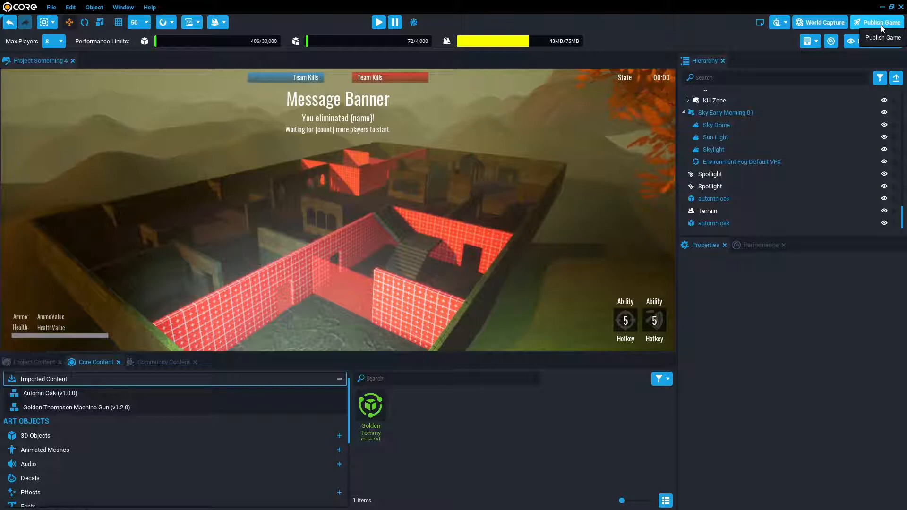
# Enter the publish summary 'Template Deathmatch Example of making a game quickly' via File > Publish Game.
pyautogui.click(51, 8)
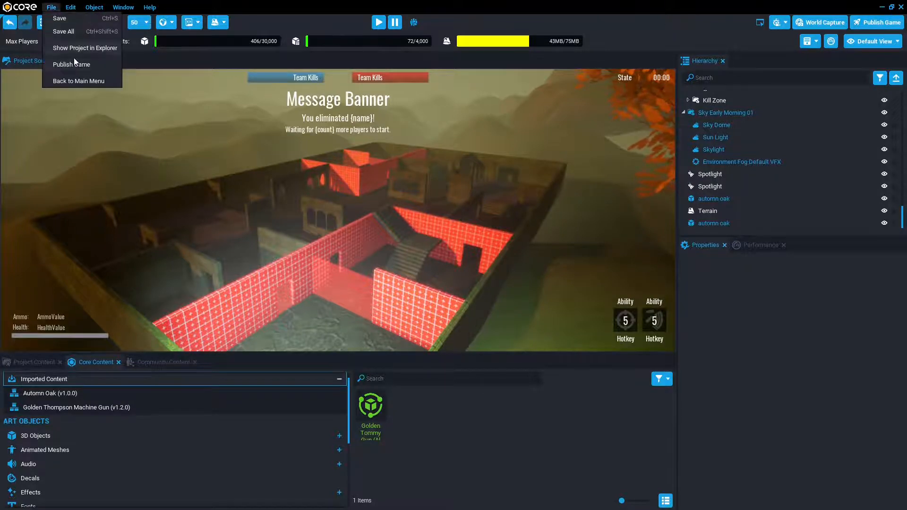
pyautogui.click(71, 64)
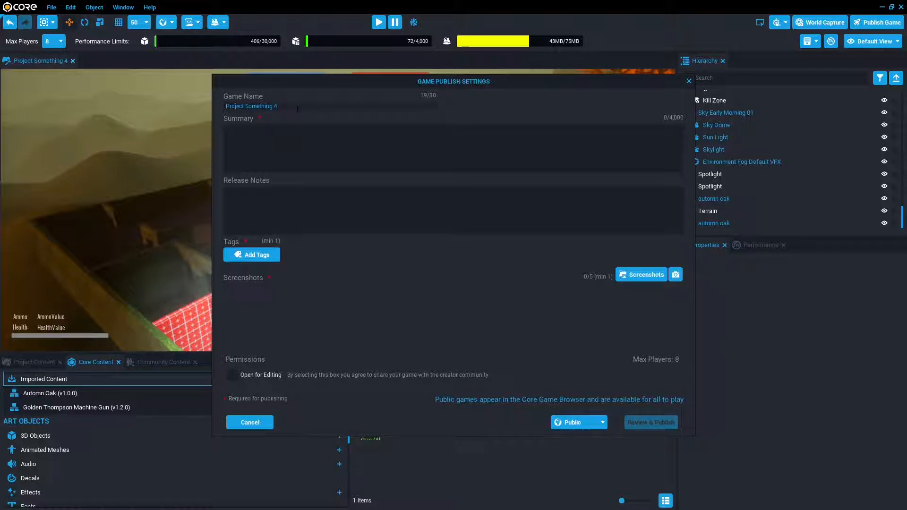
pyautogui.click(452, 150)
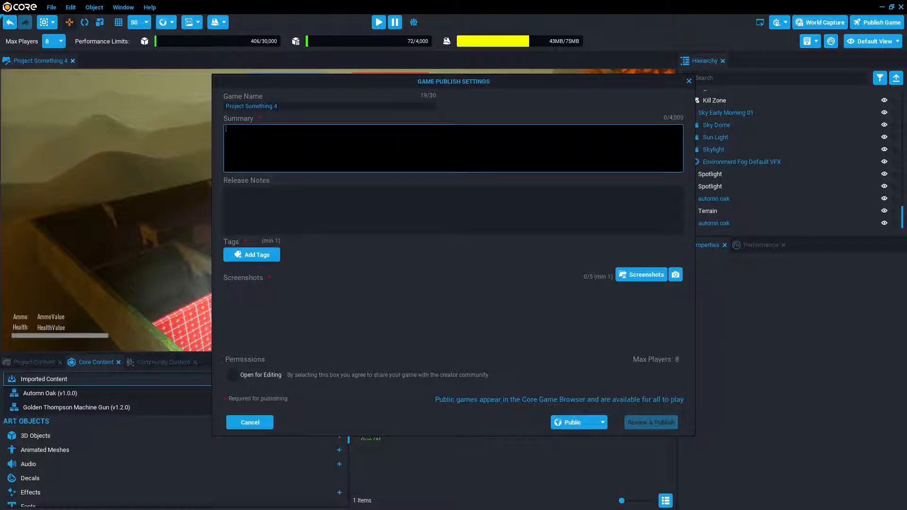
pyautogui.write('Sad toots lol')
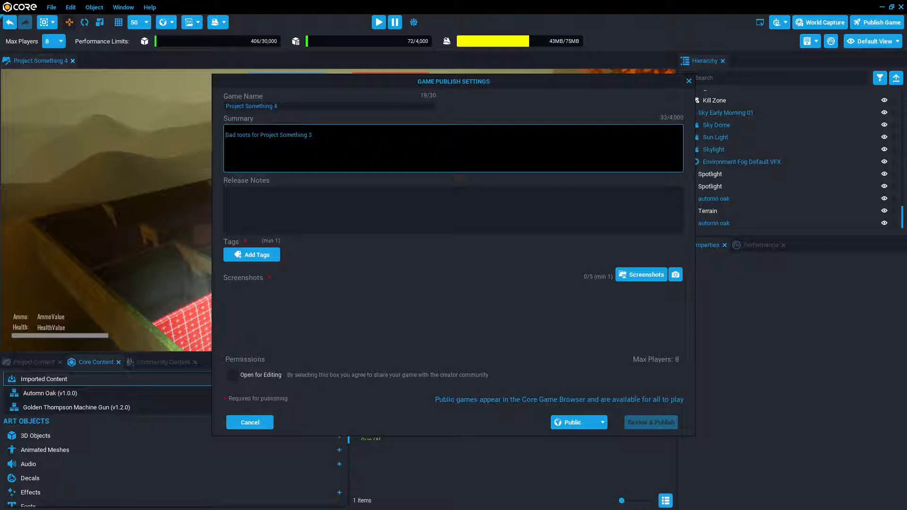
pyautogui.write('Template')
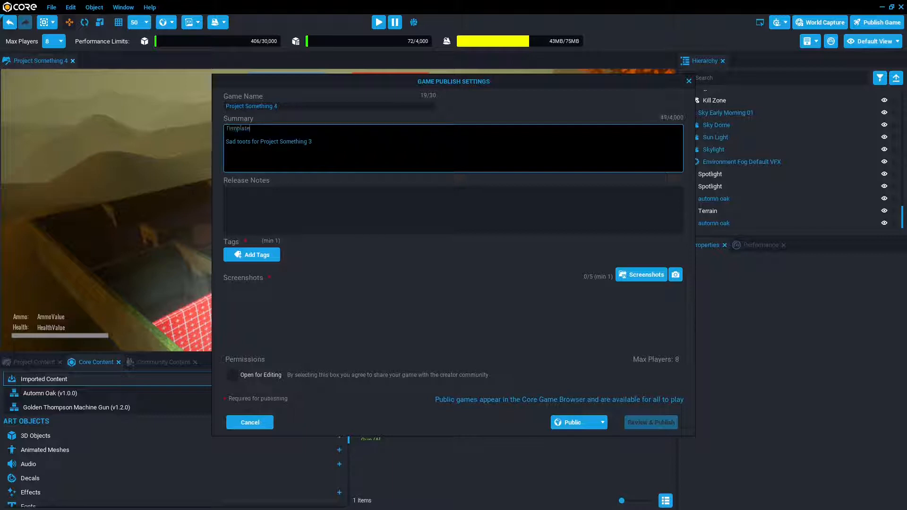
pyautogui.write('Deathmatch, almost an asset flip but not quite')
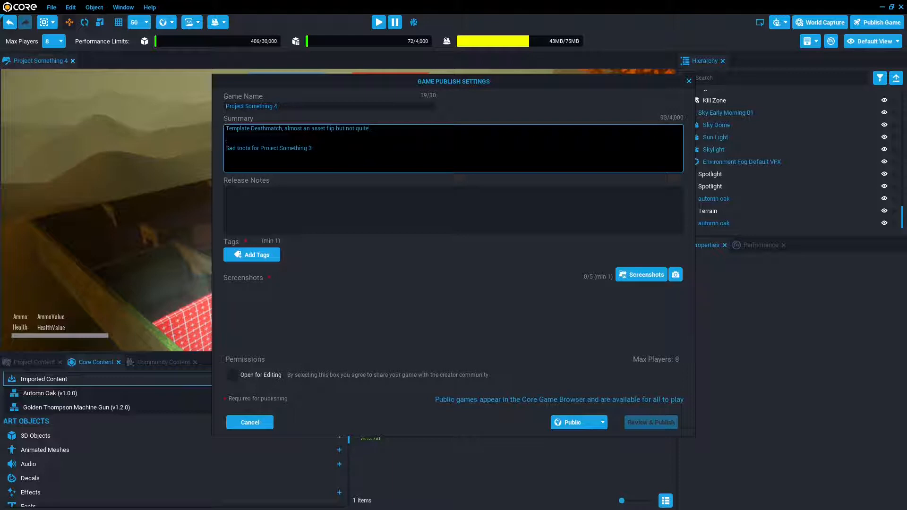
pyautogui.write('Example of')
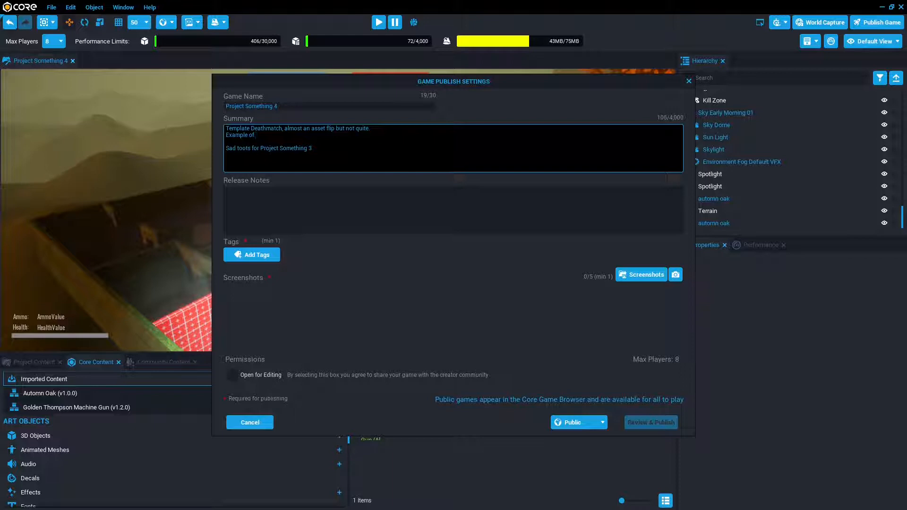
pyautogui.write('making a game q')
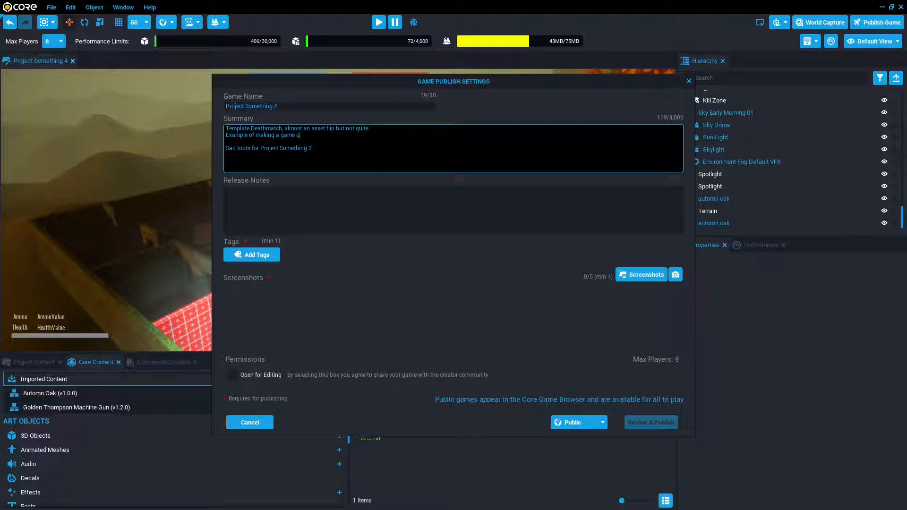
pyautogui.write('uickly')
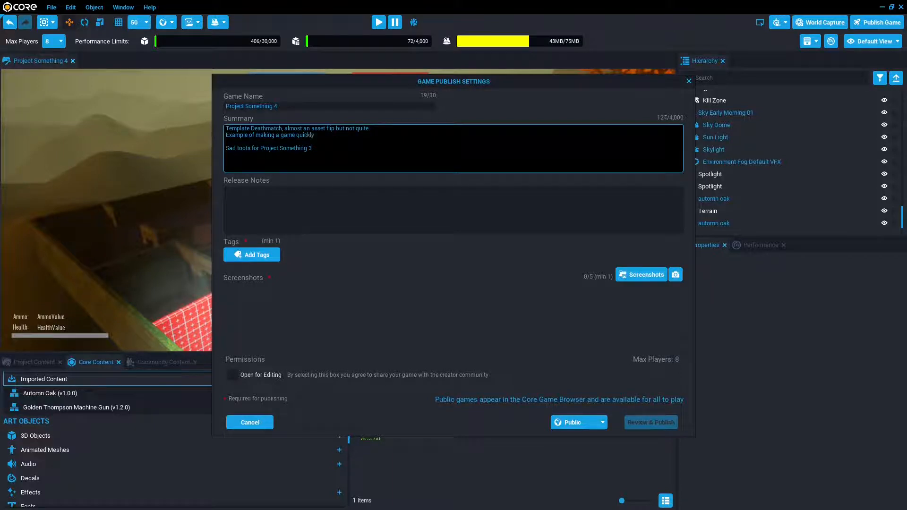
pyautogui.click(251, 255)
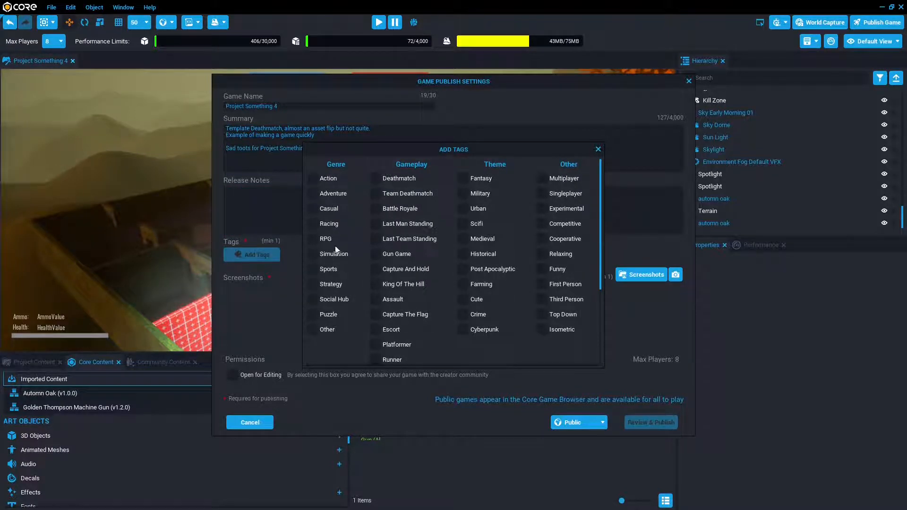
# Tag the game Puzzle and Third Person and capture a map screenshot for the listing.
pyautogui.click(329, 315)
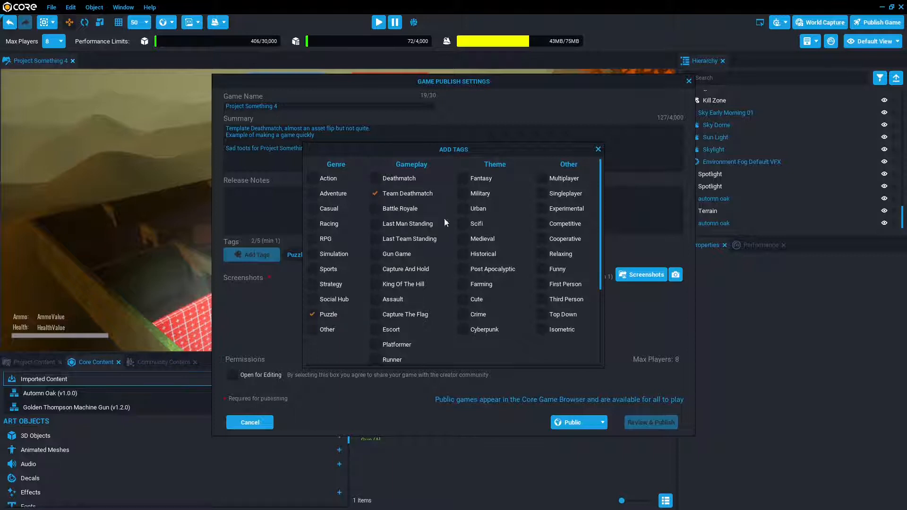
pyautogui.click(543, 298)
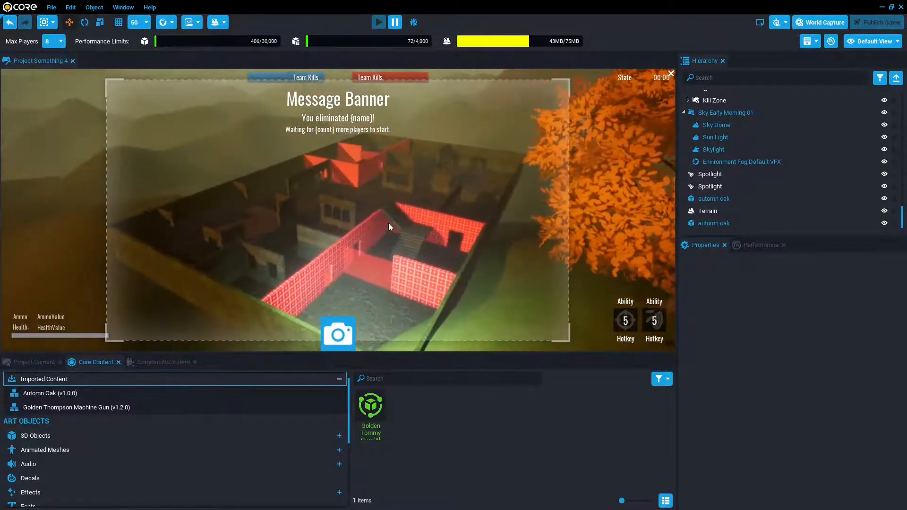
pyautogui.click(877, 23)
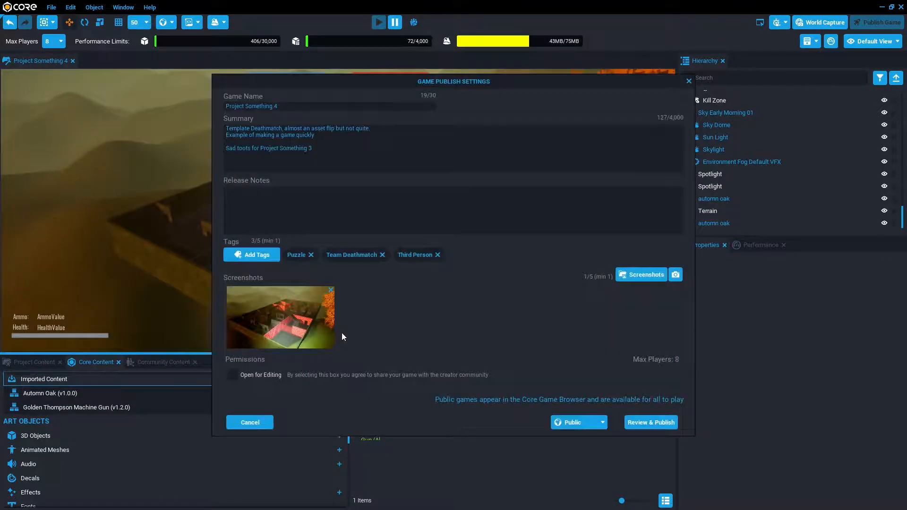
# Allow other creators to open the game for editing and keep visibility Public.
pyautogui.click(232, 375)
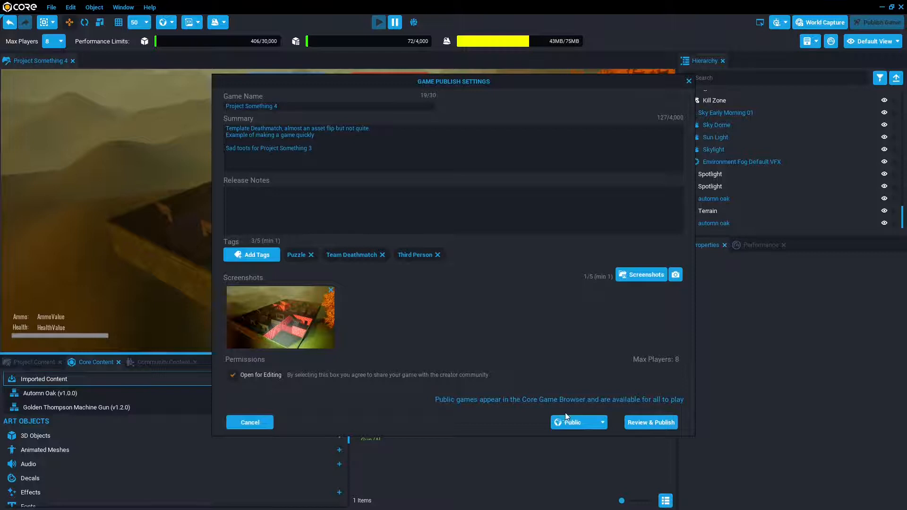
pyautogui.click(603, 423)
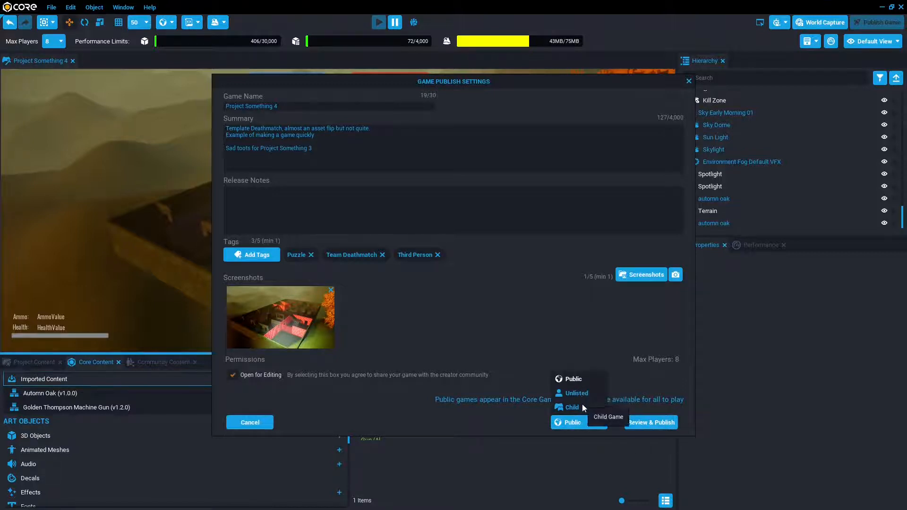
pyautogui.click(574, 379)
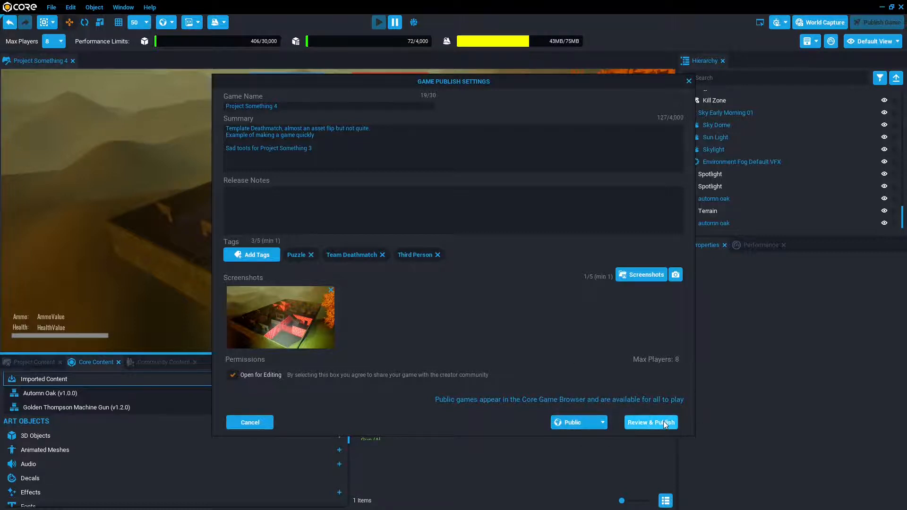
# Publish the game publicly as version 1.0 and confirm launching it.
pyautogui.click(650, 422)
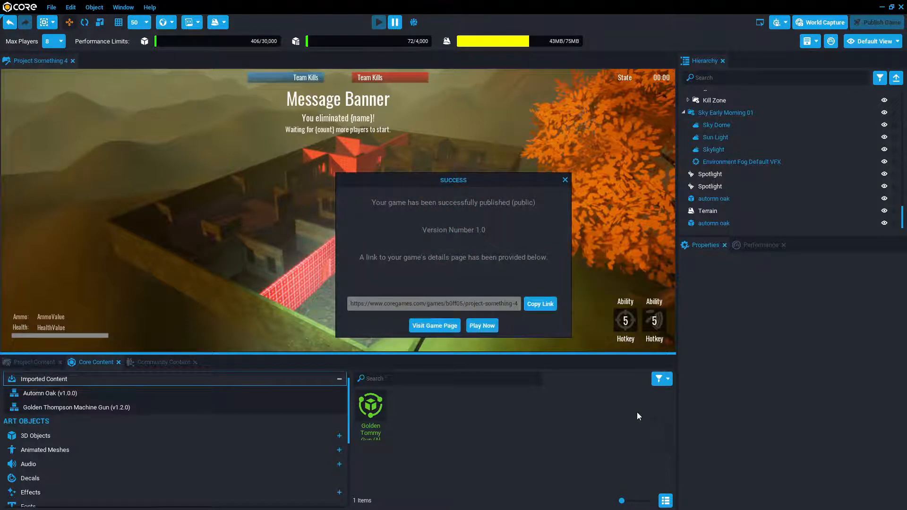
pyautogui.moveTo(540, 305)
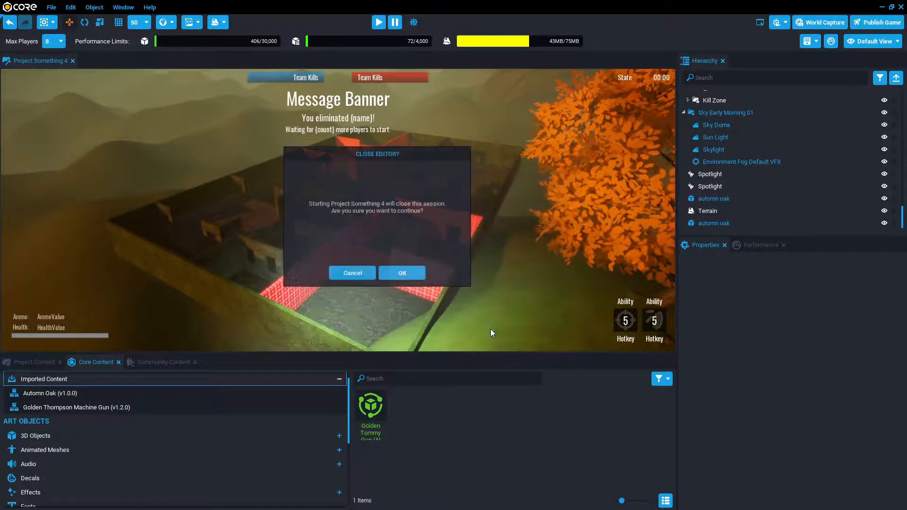
pyautogui.click(402, 272)
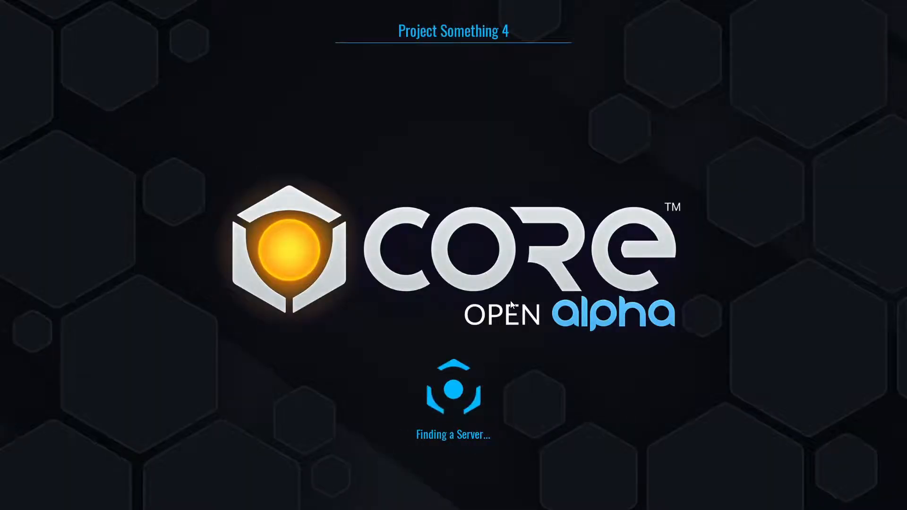
pyautogui.moveTo(520, 303)
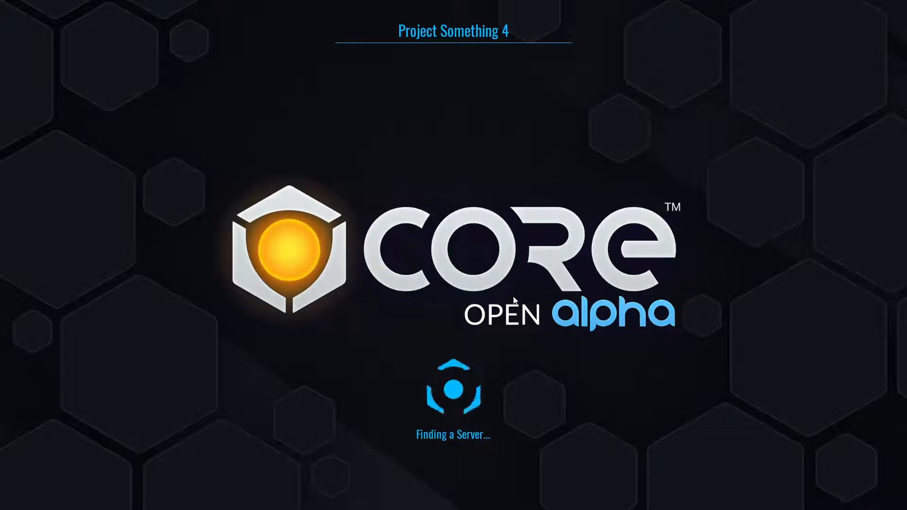
pyautogui.moveTo(528, 424)
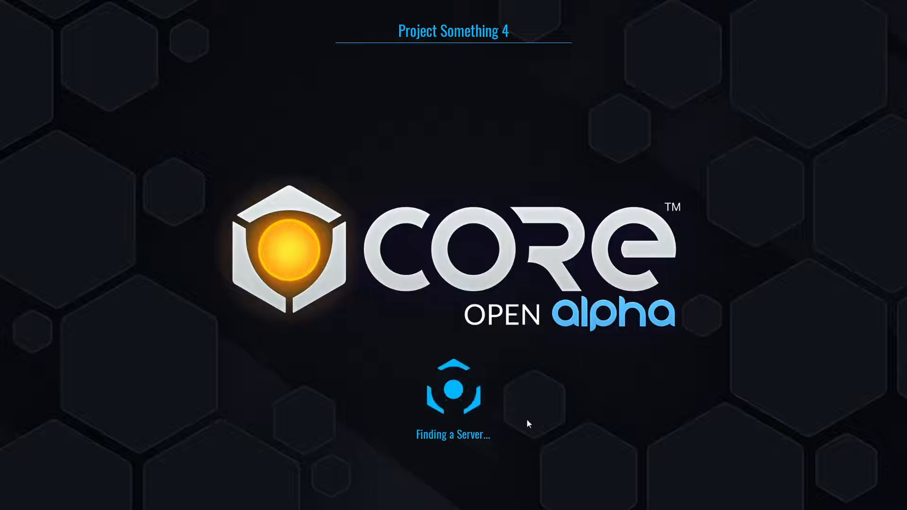
pyautogui.moveTo(401, 378)
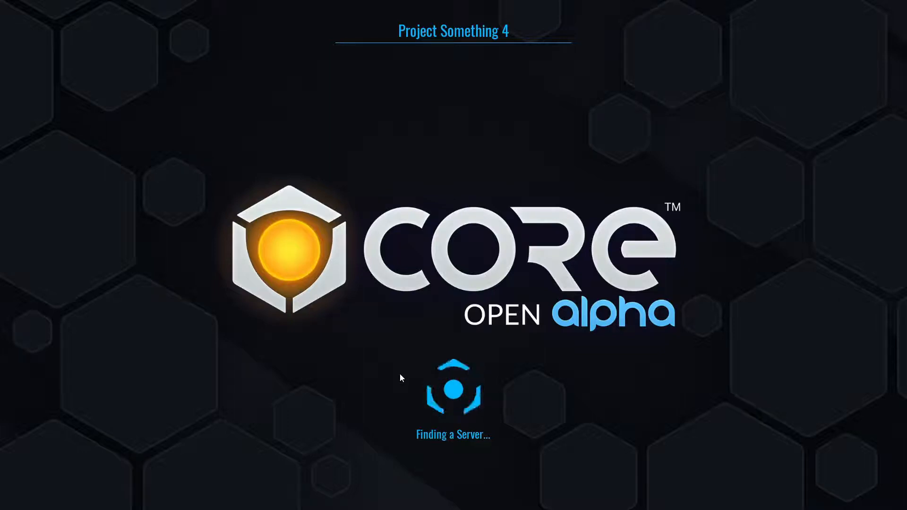